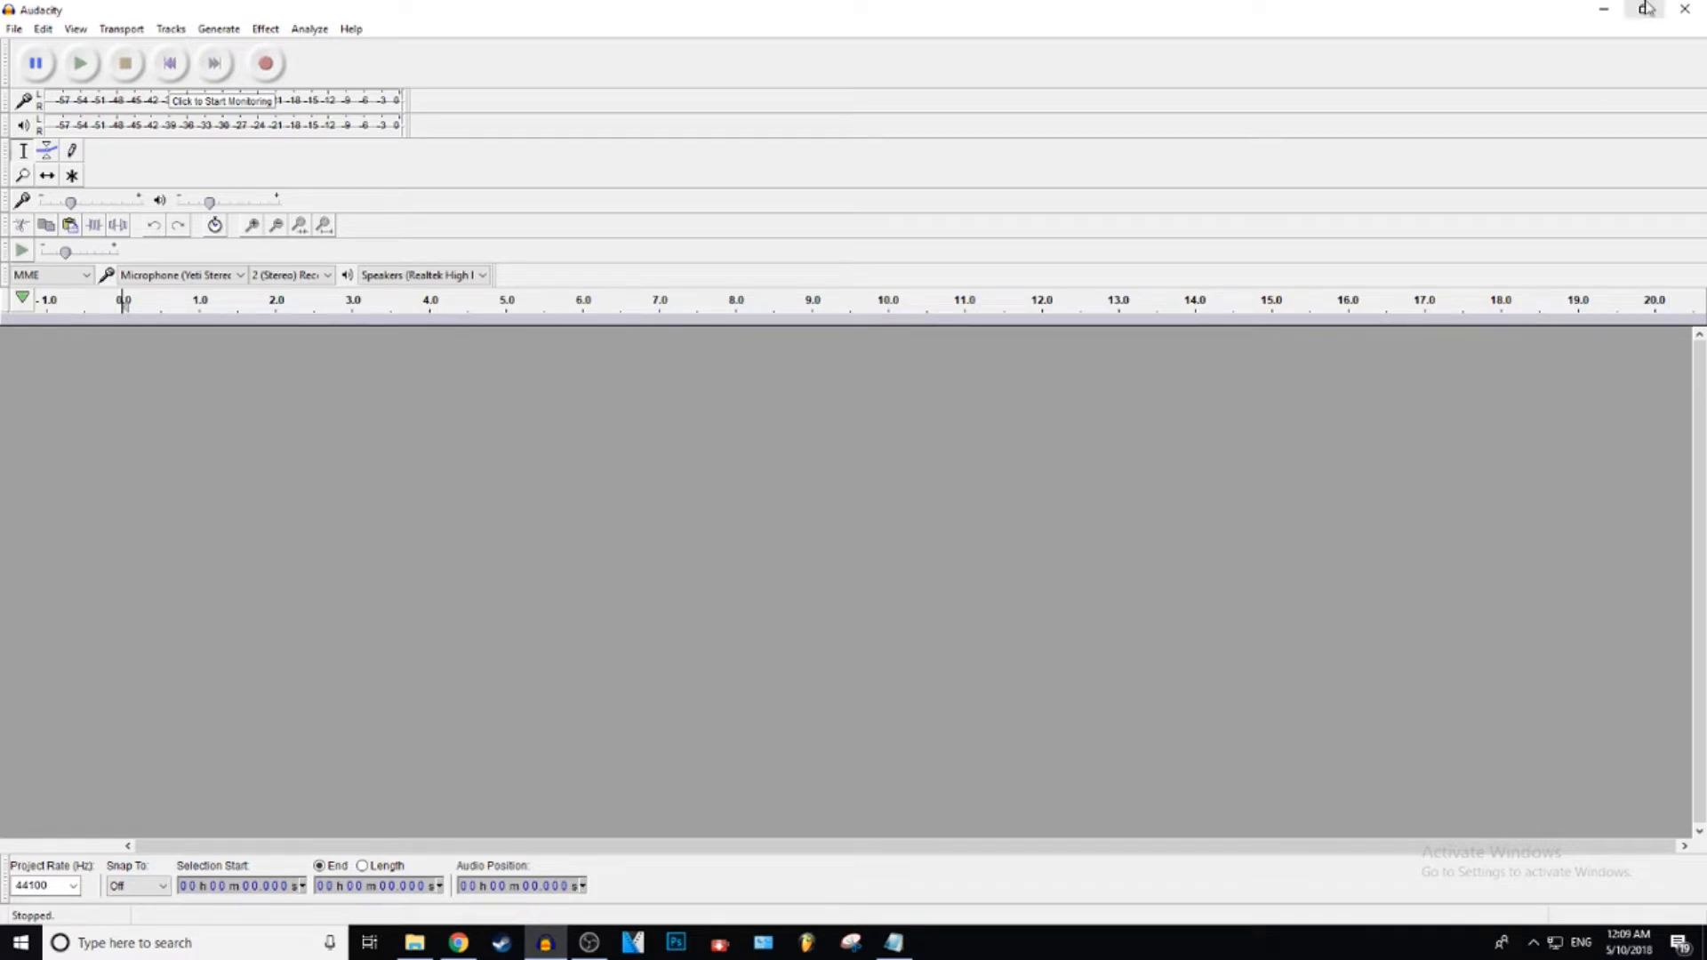
{"action": "mouse_move", "coordinate": [658, 477]}
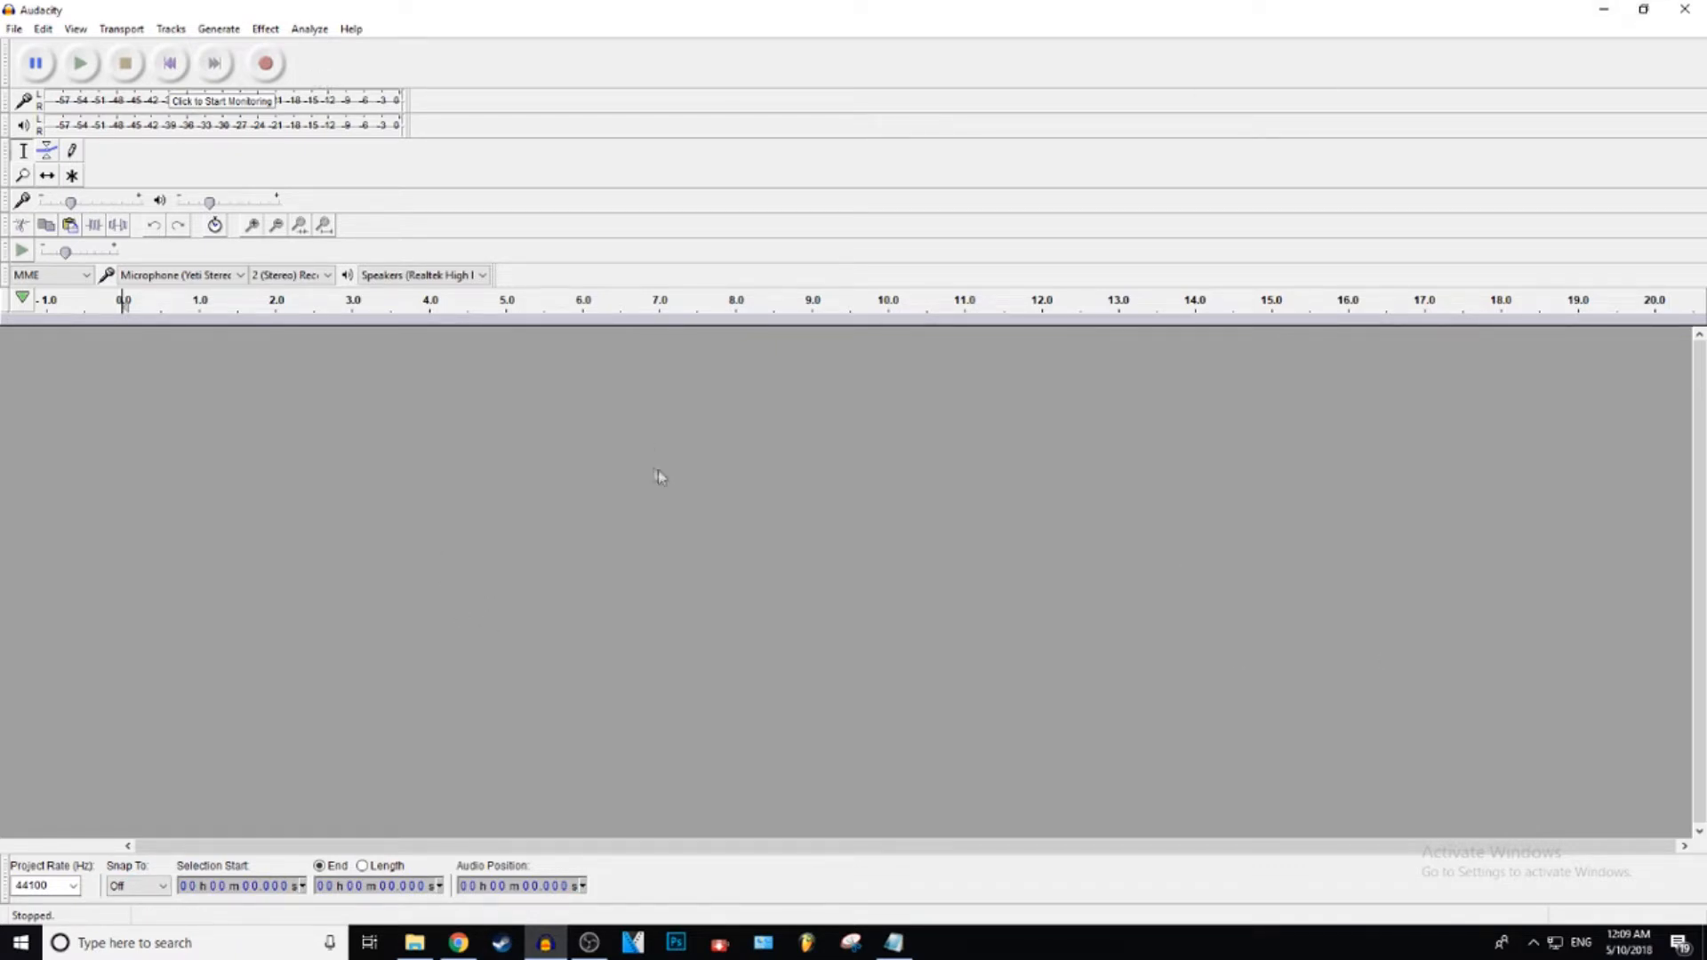
{"action": "mouse_move", "coordinate": [148, 519]}
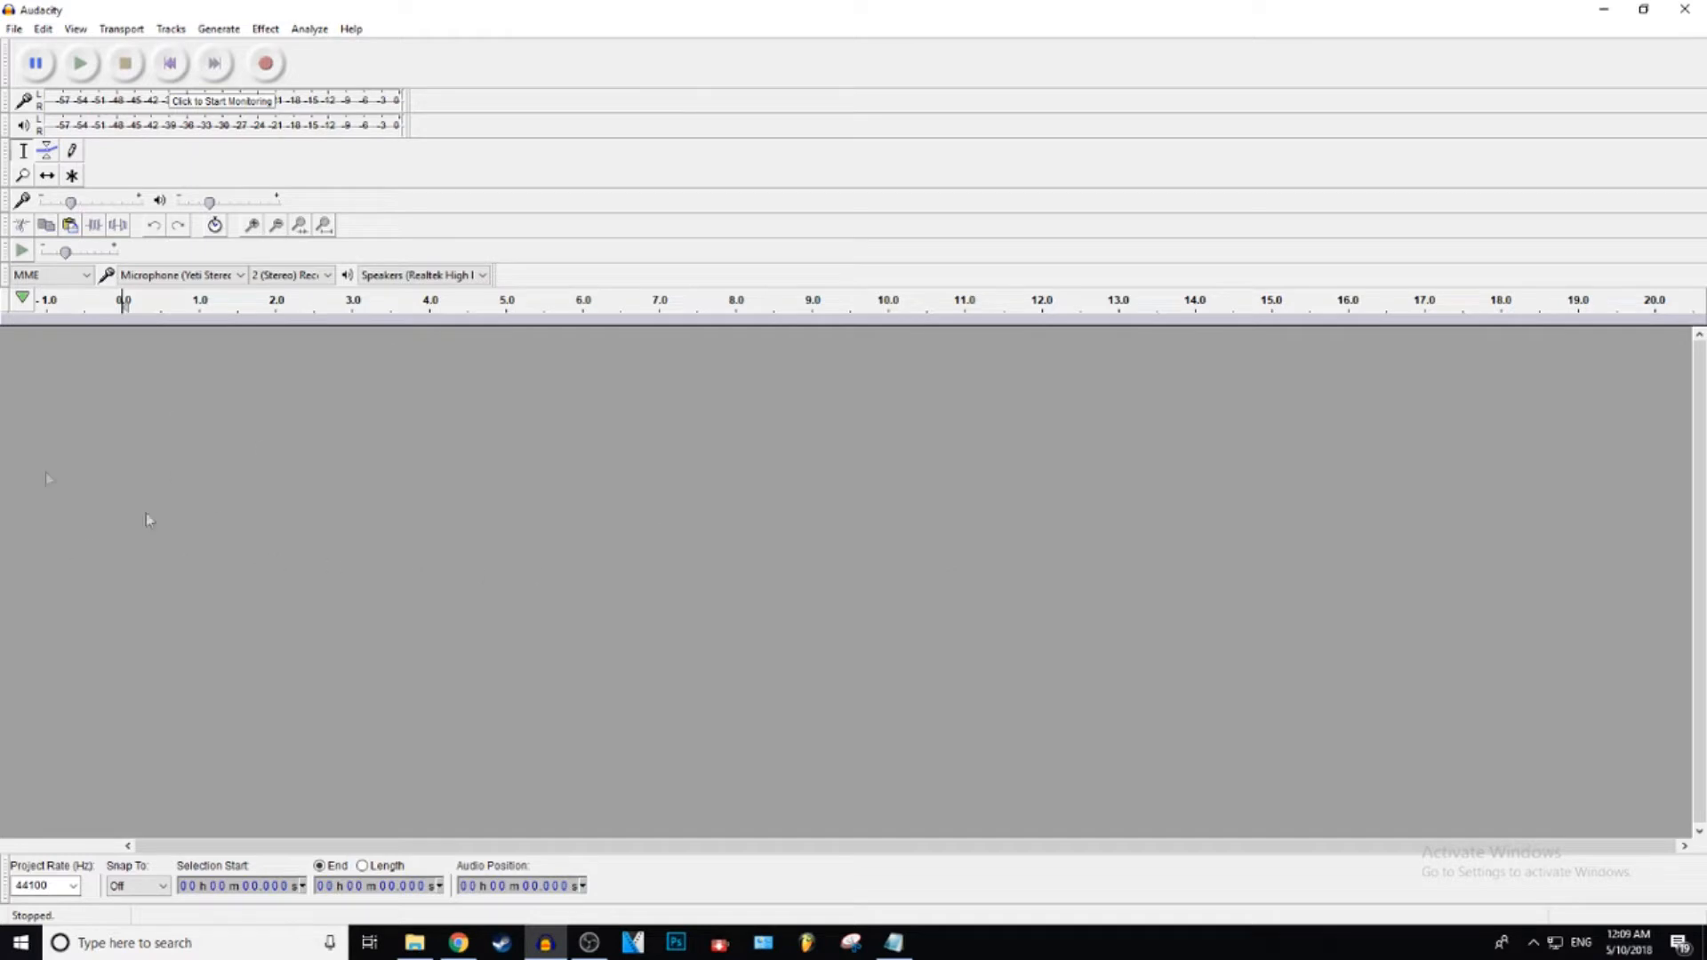
Record about five and a half seconds of voice onto a new stereo track
{"action": "left_click", "coordinate": [179, 273]}
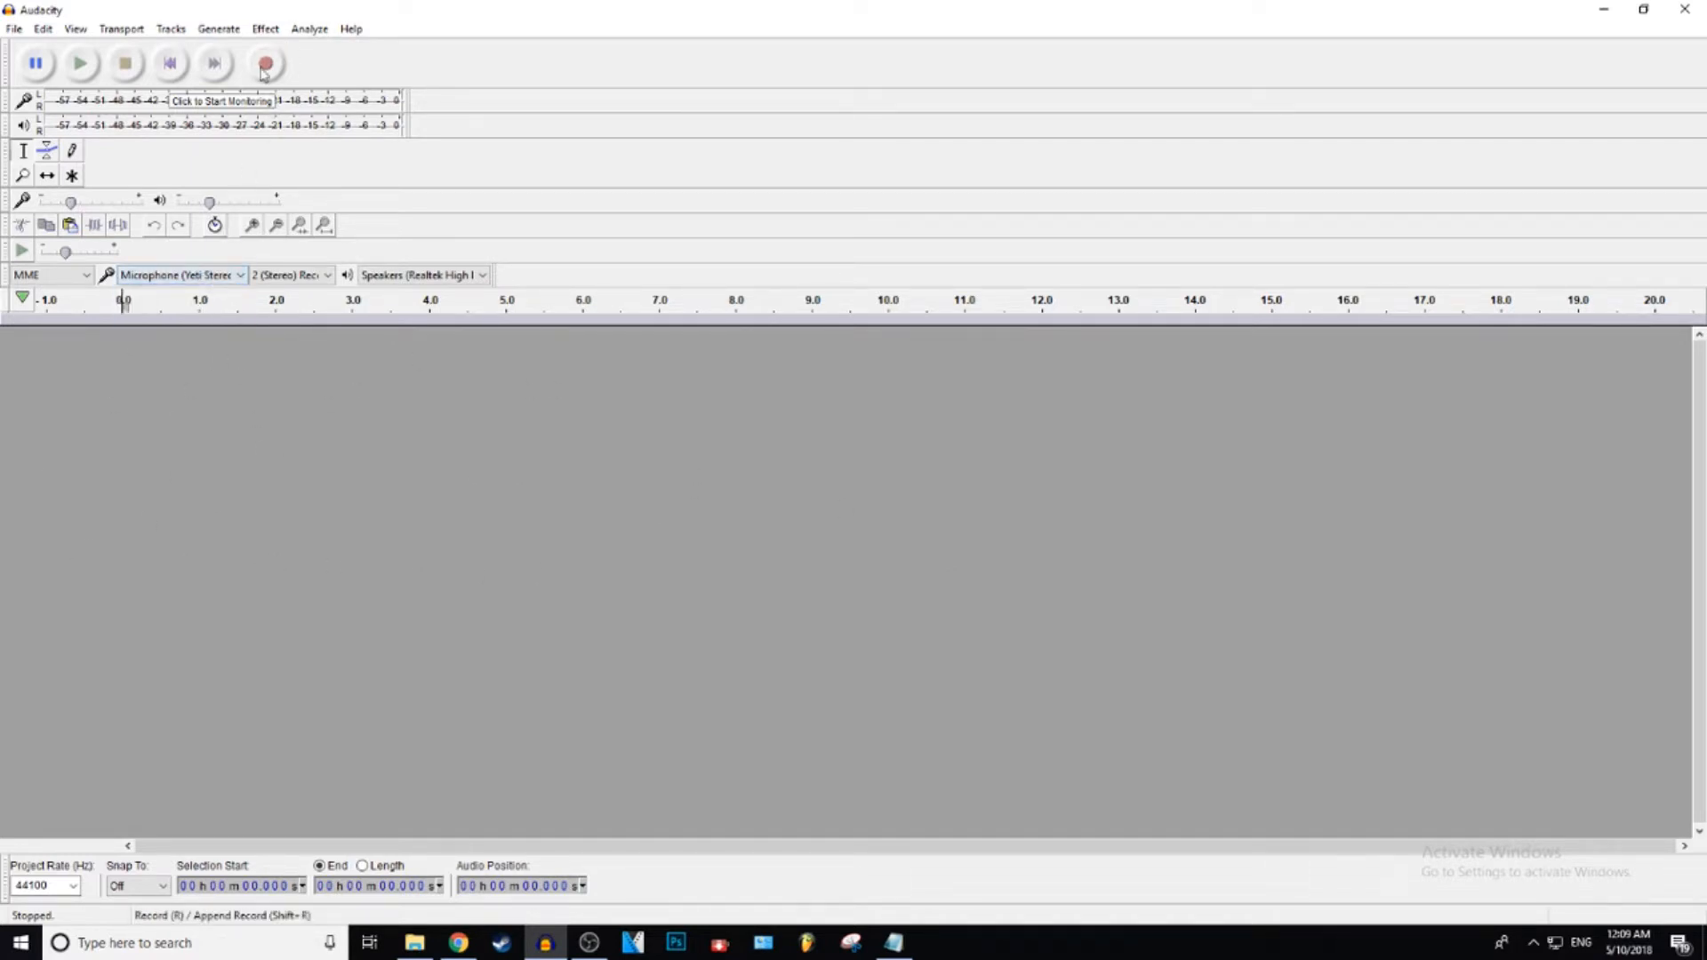
{"action": "mouse_move", "coordinate": [265, 64]}
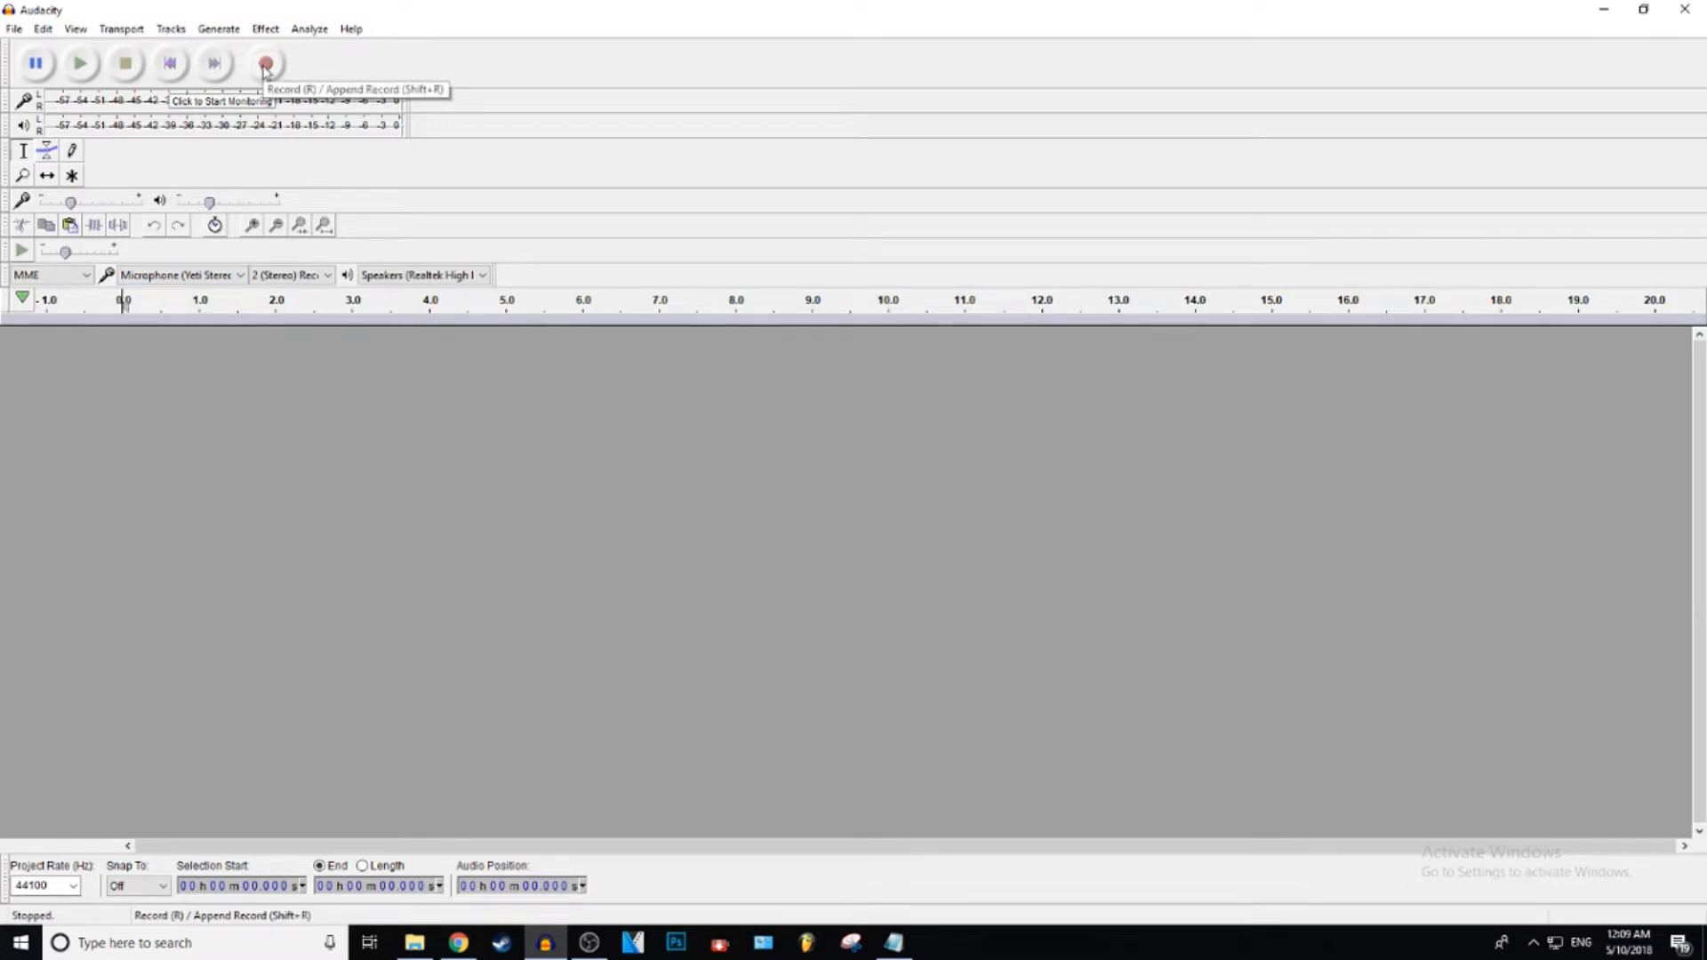
{"action": "left_click", "coordinate": [263, 62]}
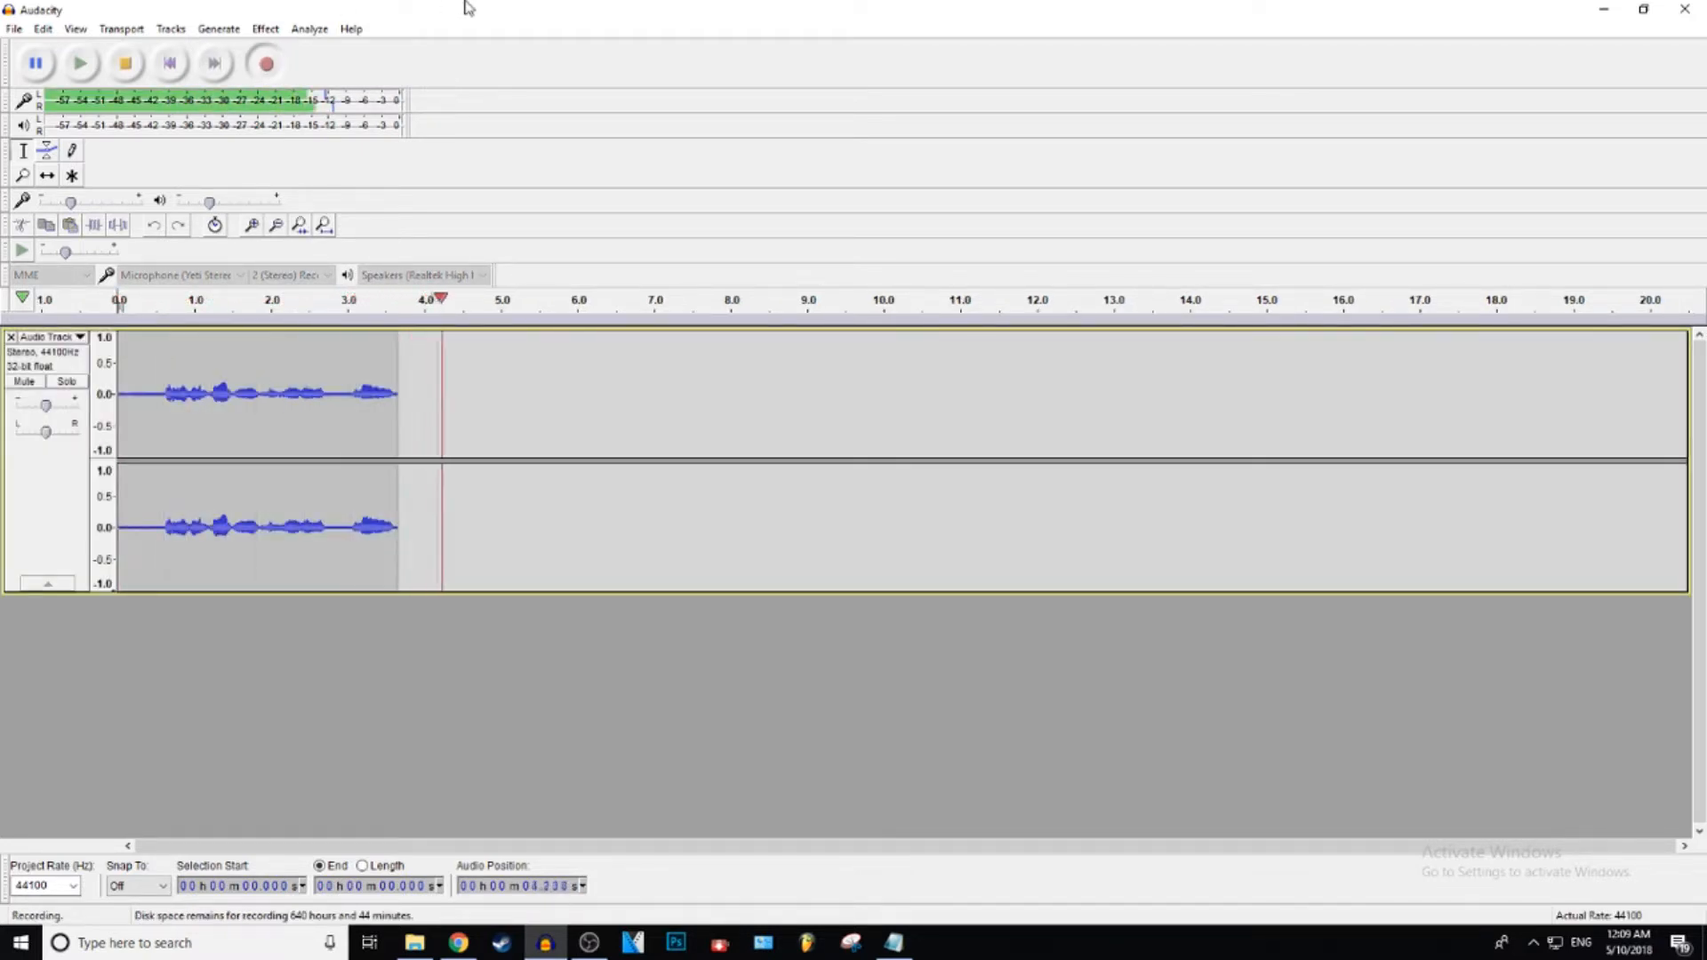
{"action": "left_click", "coordinate": [124, 64]}
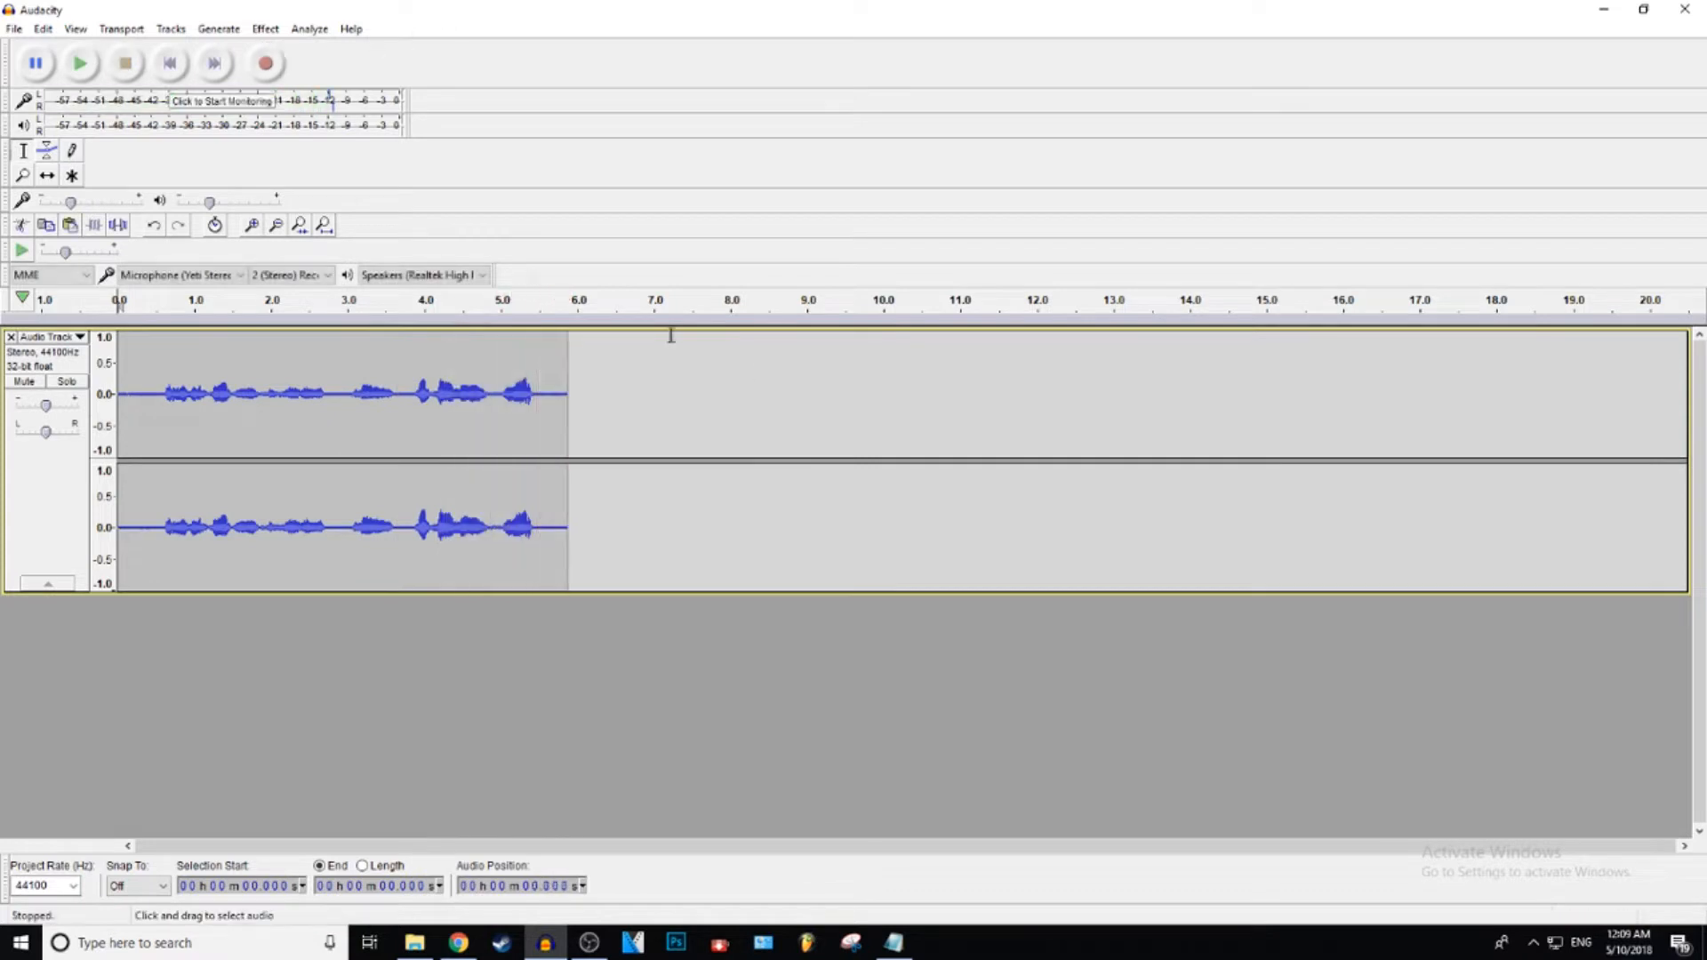
{"action": "mouse_move", "coordinate": [565, 389]}
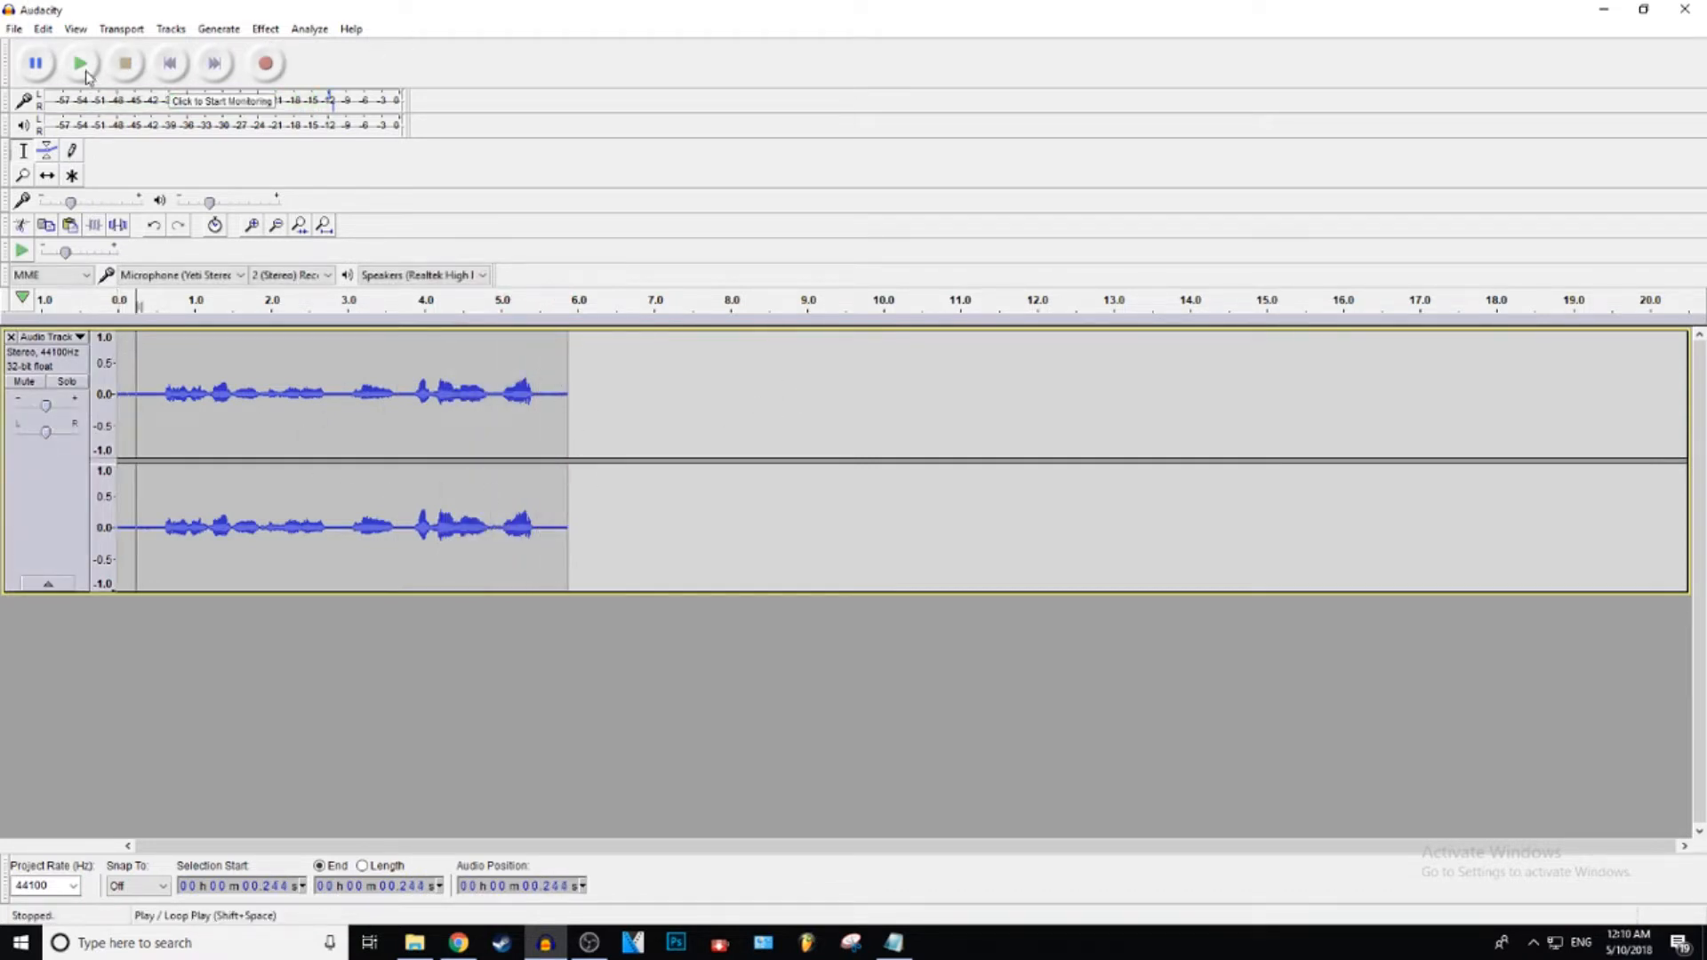
Listen back to the recording and park the cursor just after the voice ends
{"action": "left_click", "coordinate": [80, 64]}
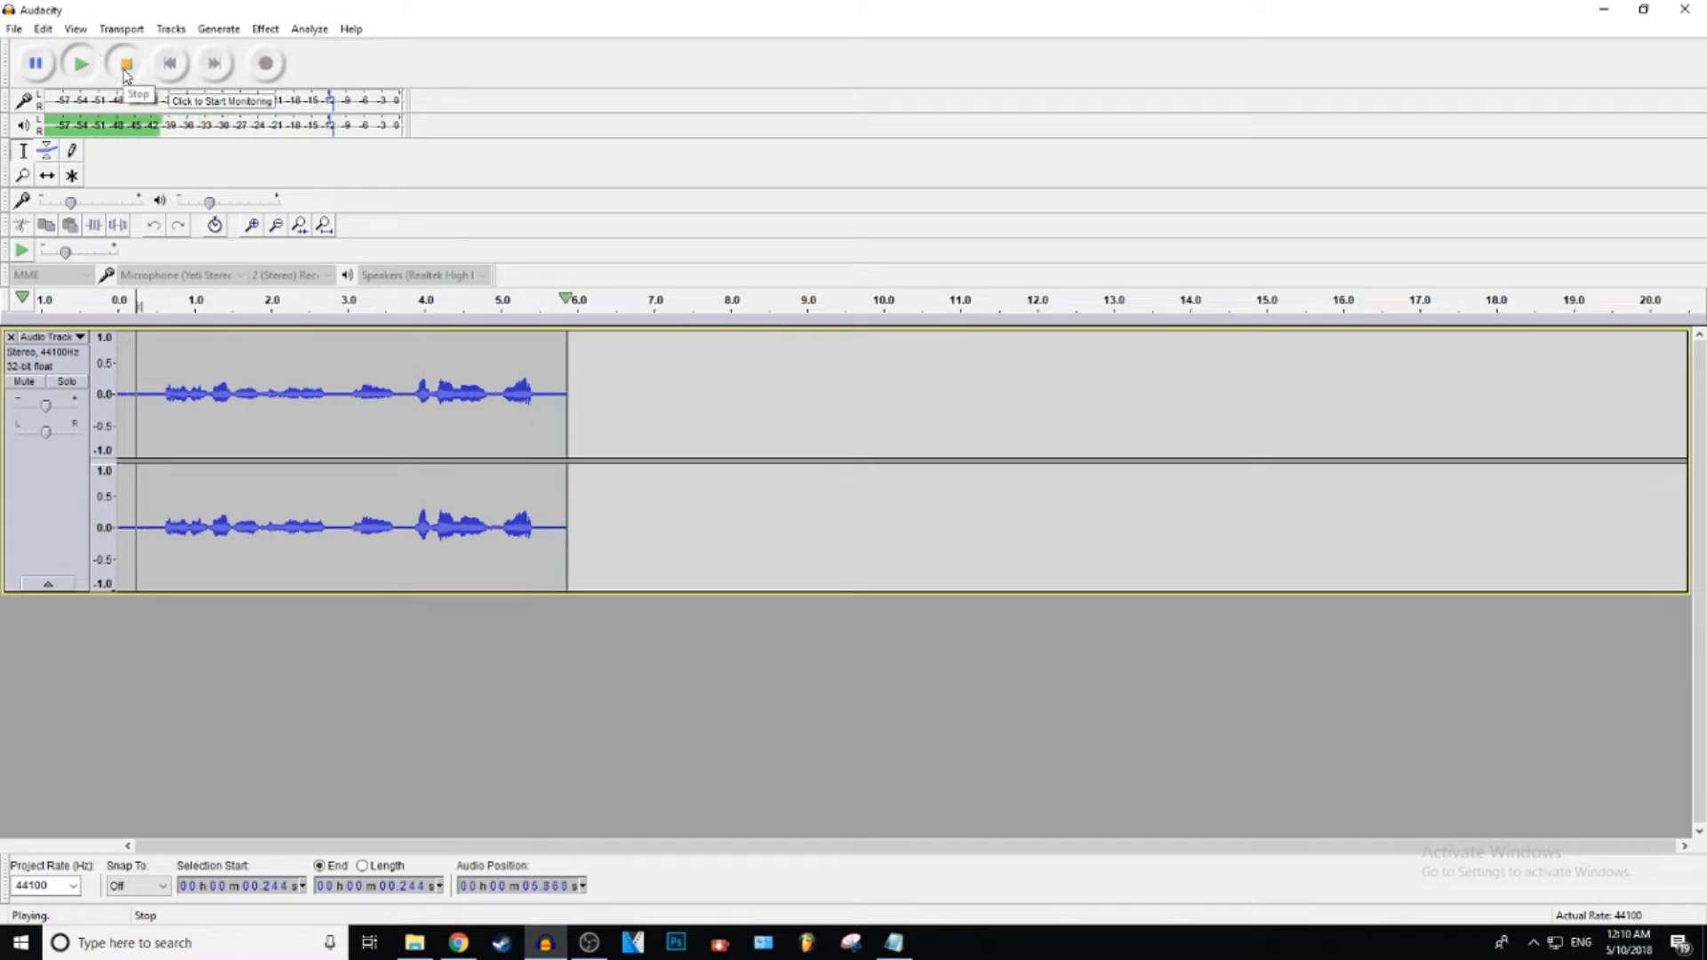
{"action": "left_click", "coordinate": [124, 64]}
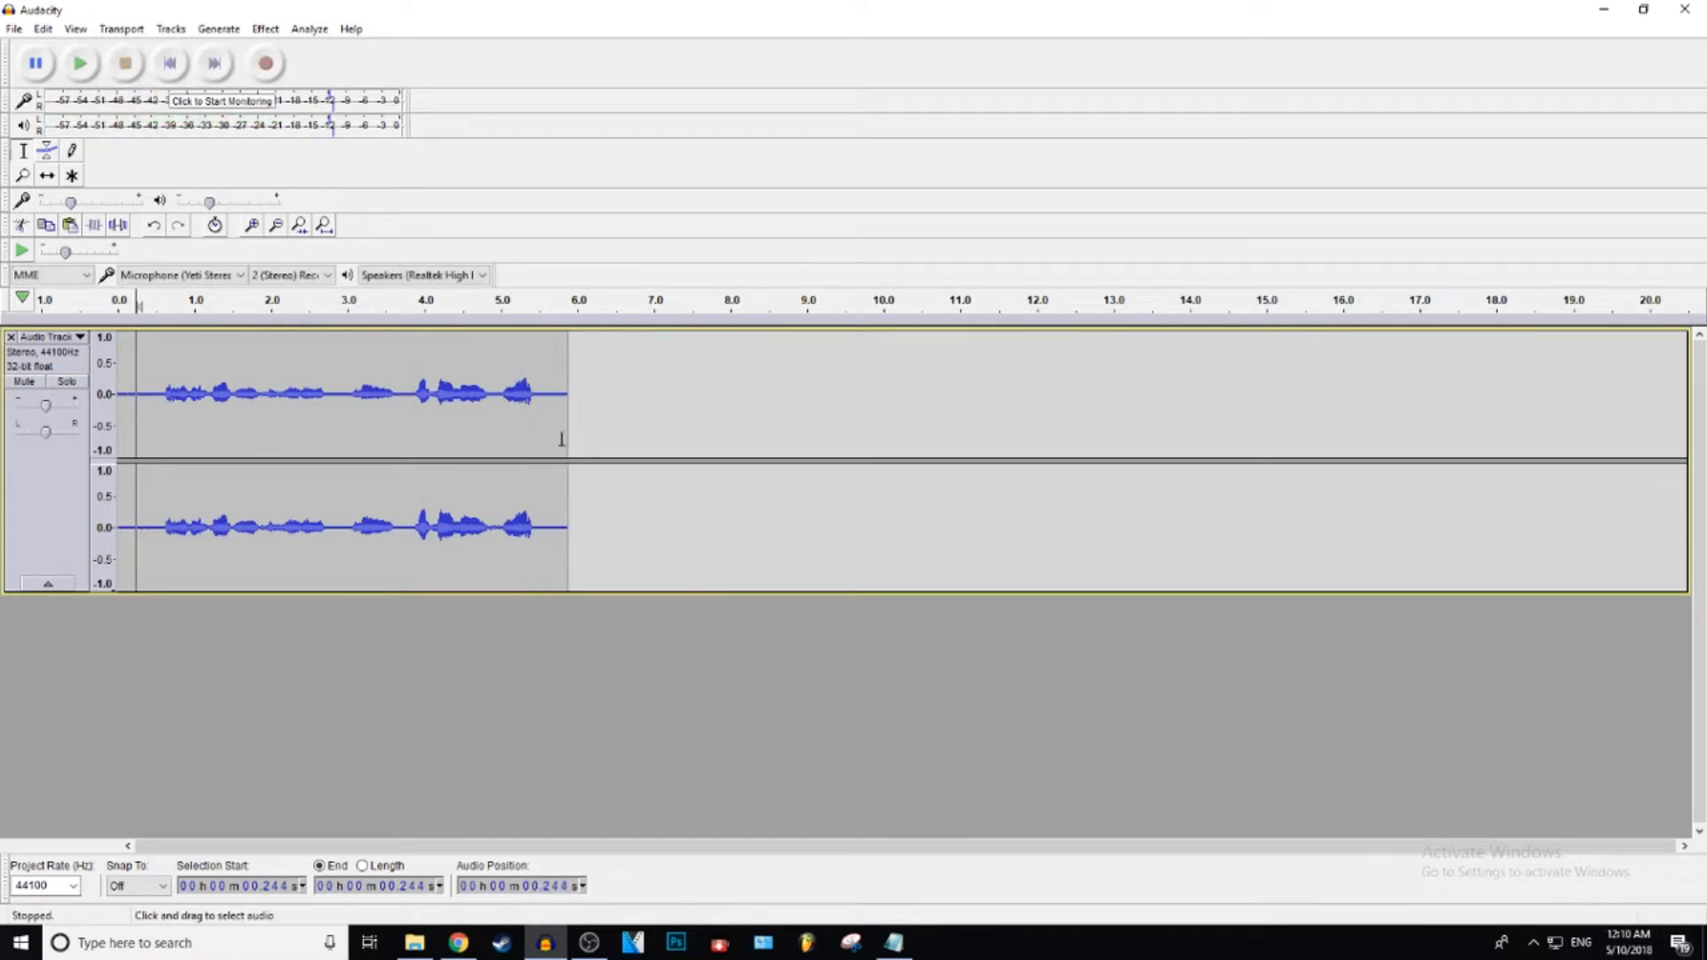
{"action": "left_click", "coordinate": [656, 432]}
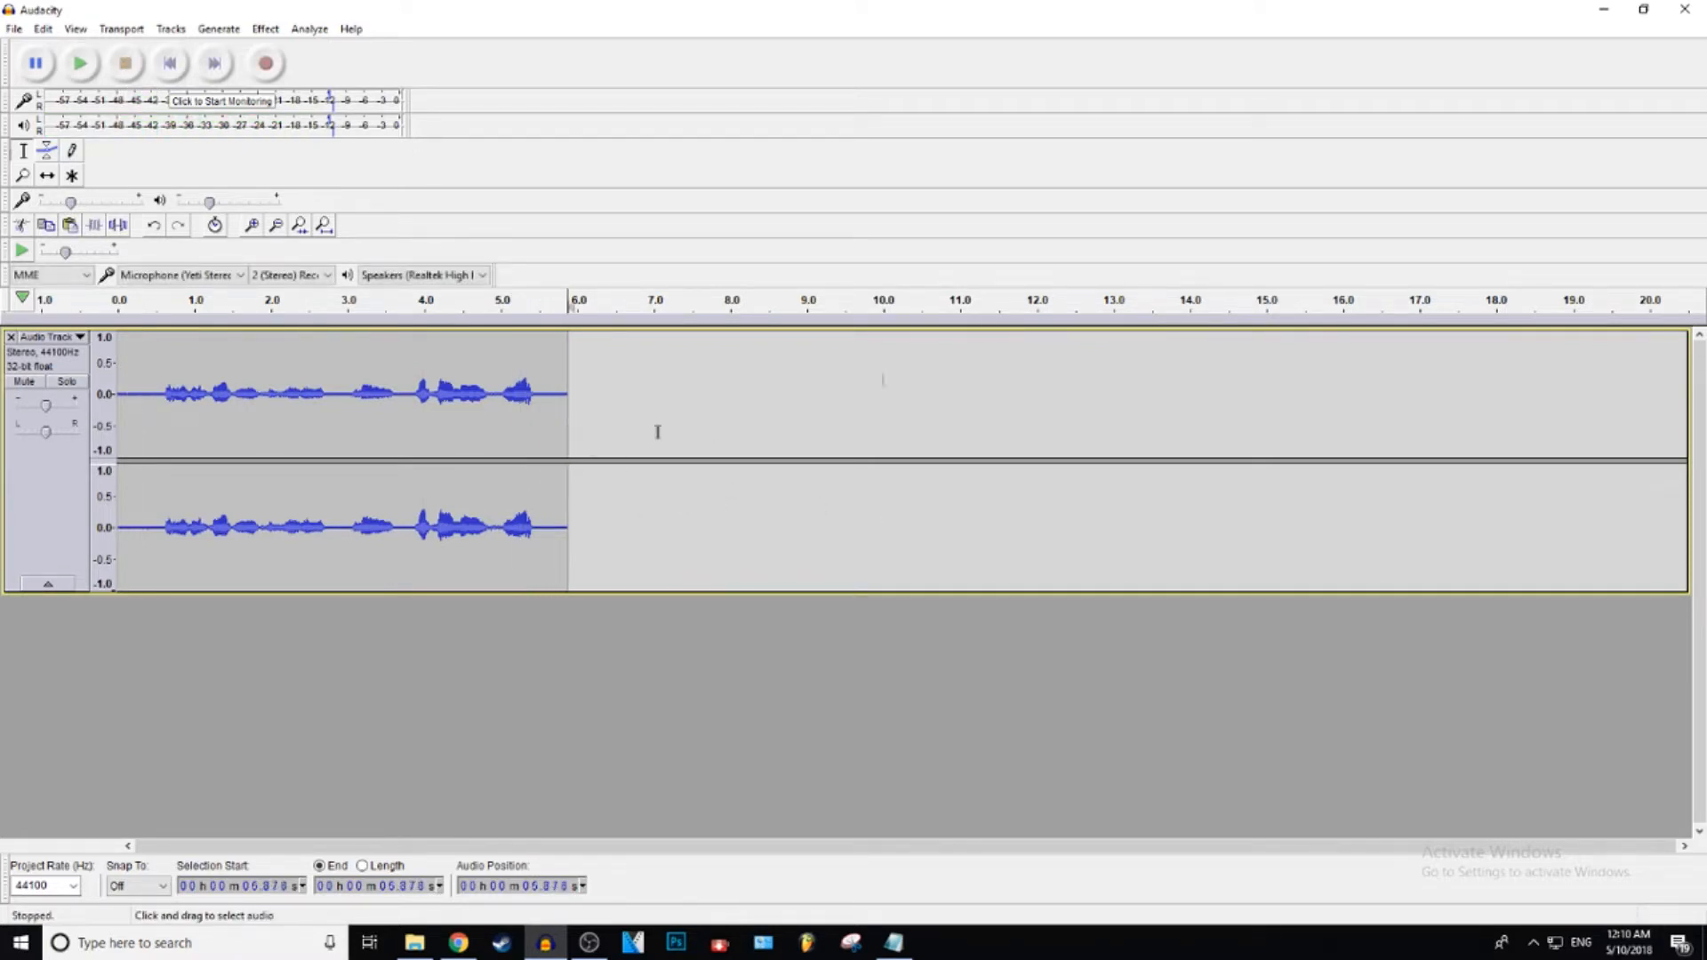
{"action": "mouse_move", "coordinate": [384, 439]}
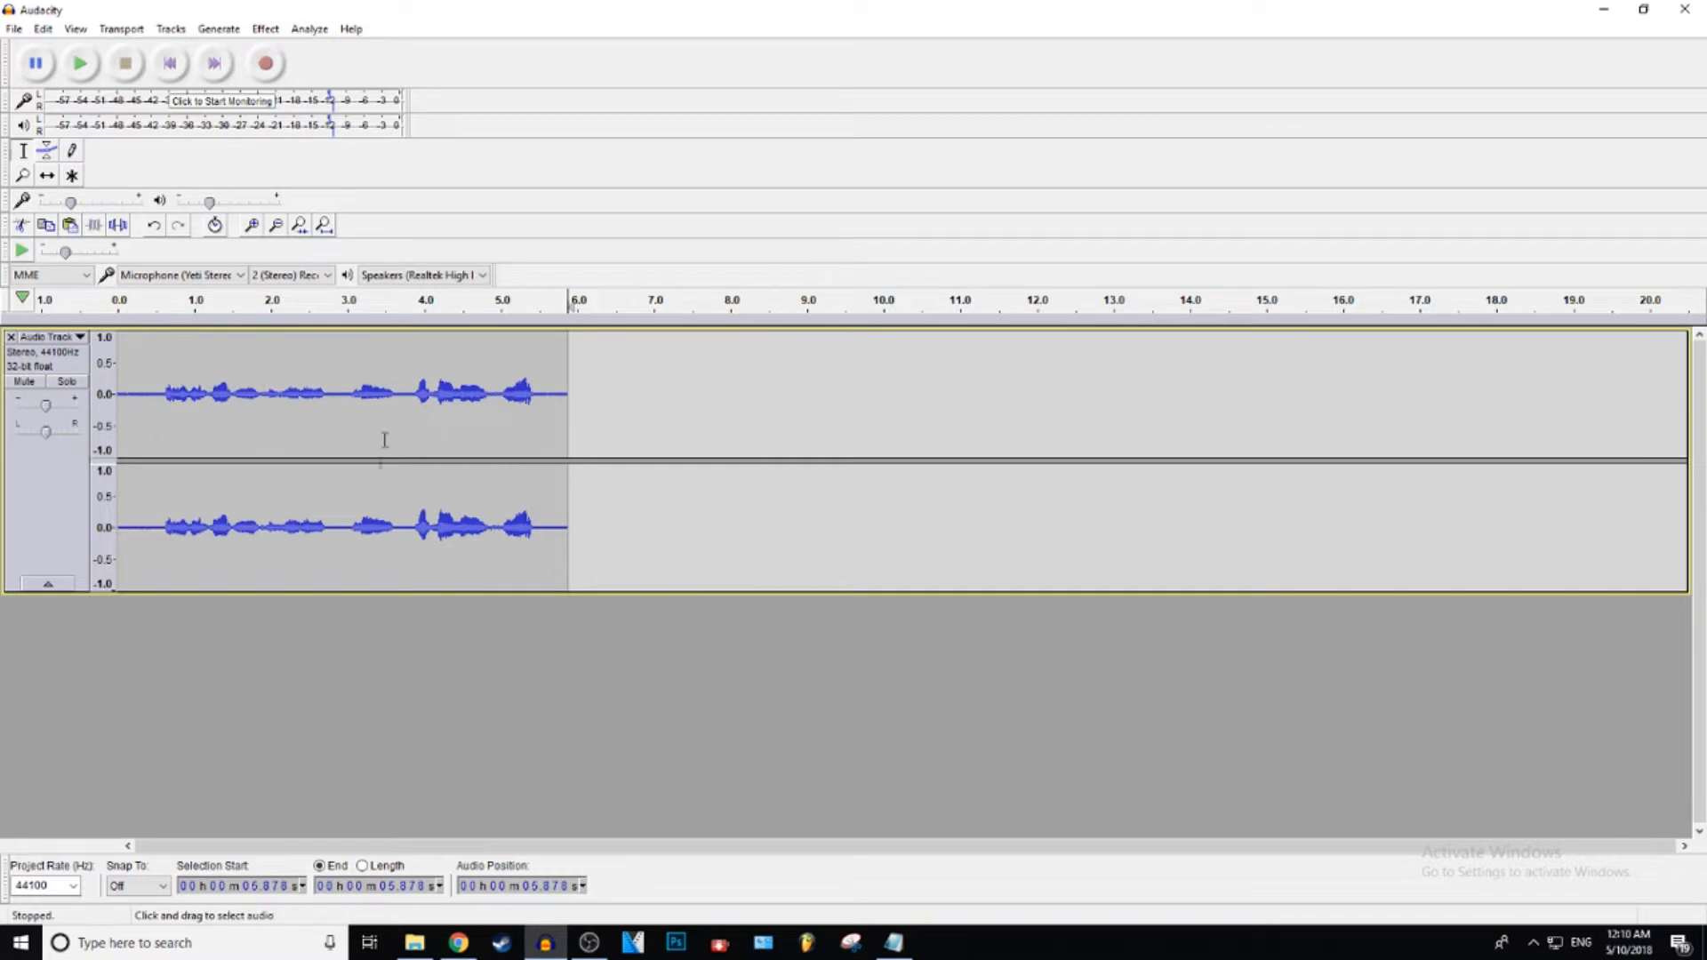
{"action": "mouse_move", "coordinate": [336, 380]}
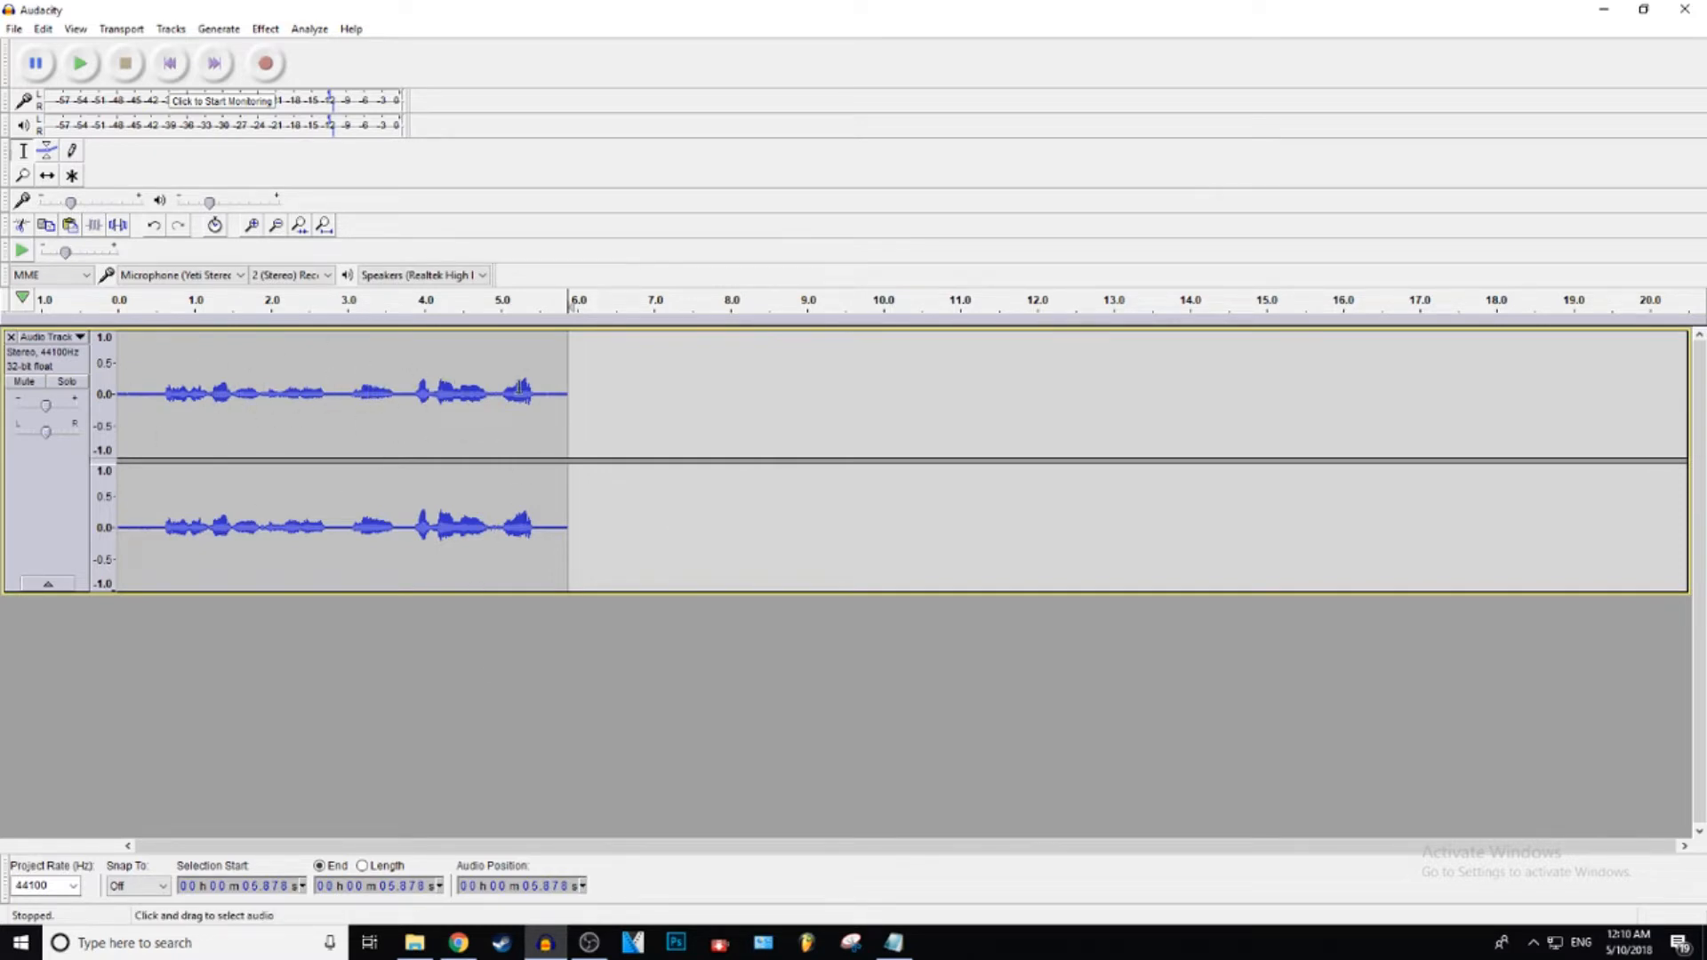
{"action": "mouse_move", "coordinate": [806, 180]}
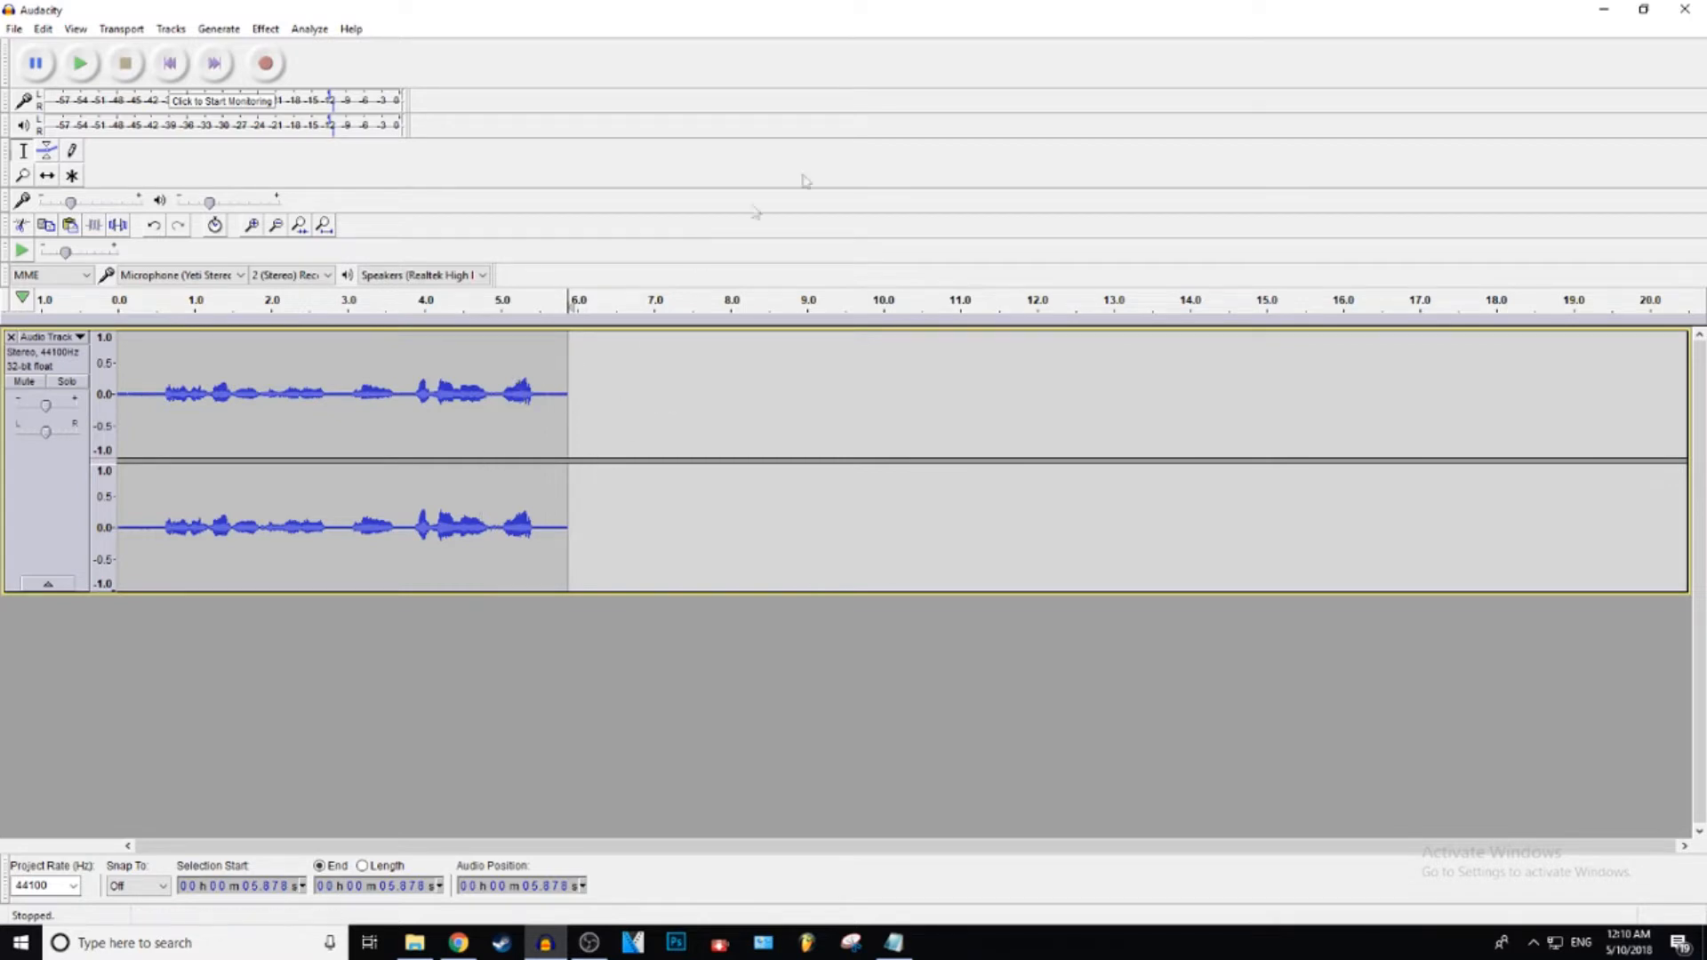
{"action": "mouse_move", "coordinate": [1577, 32]}
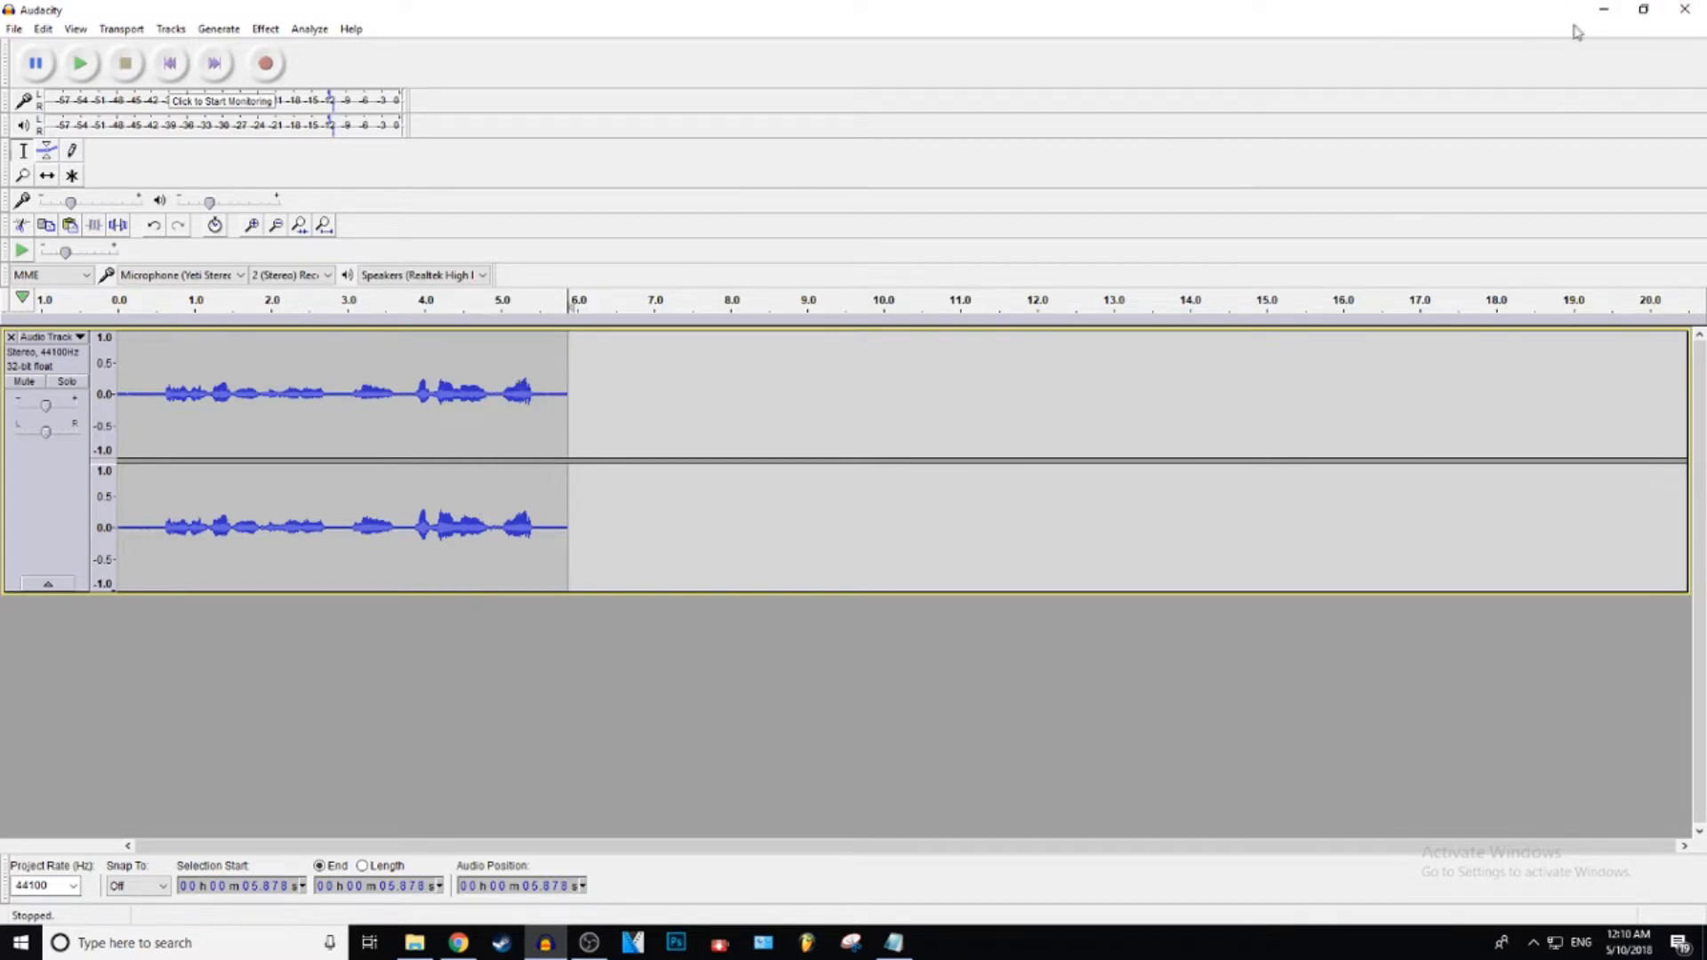
{"action": "mouse_move", "coordinate": [914, 396]}
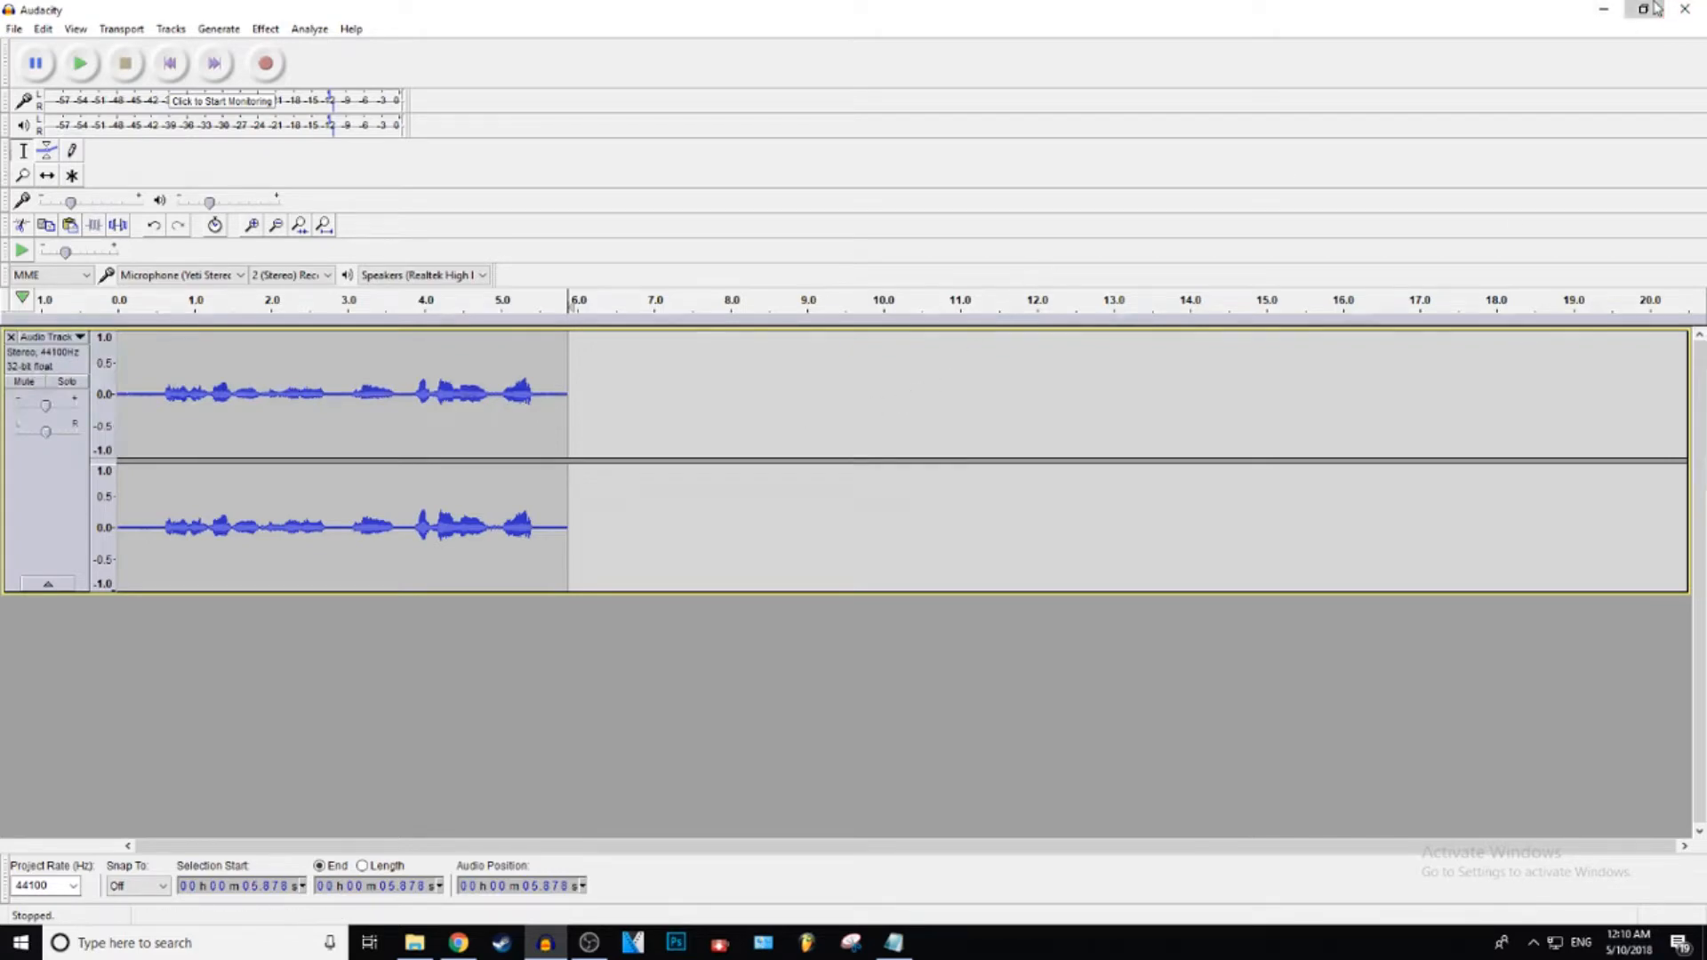
Bring the desktop music file in as a second stereo track and restore the full window
{"action": "left_click", "coordinate": [1646, 10]}
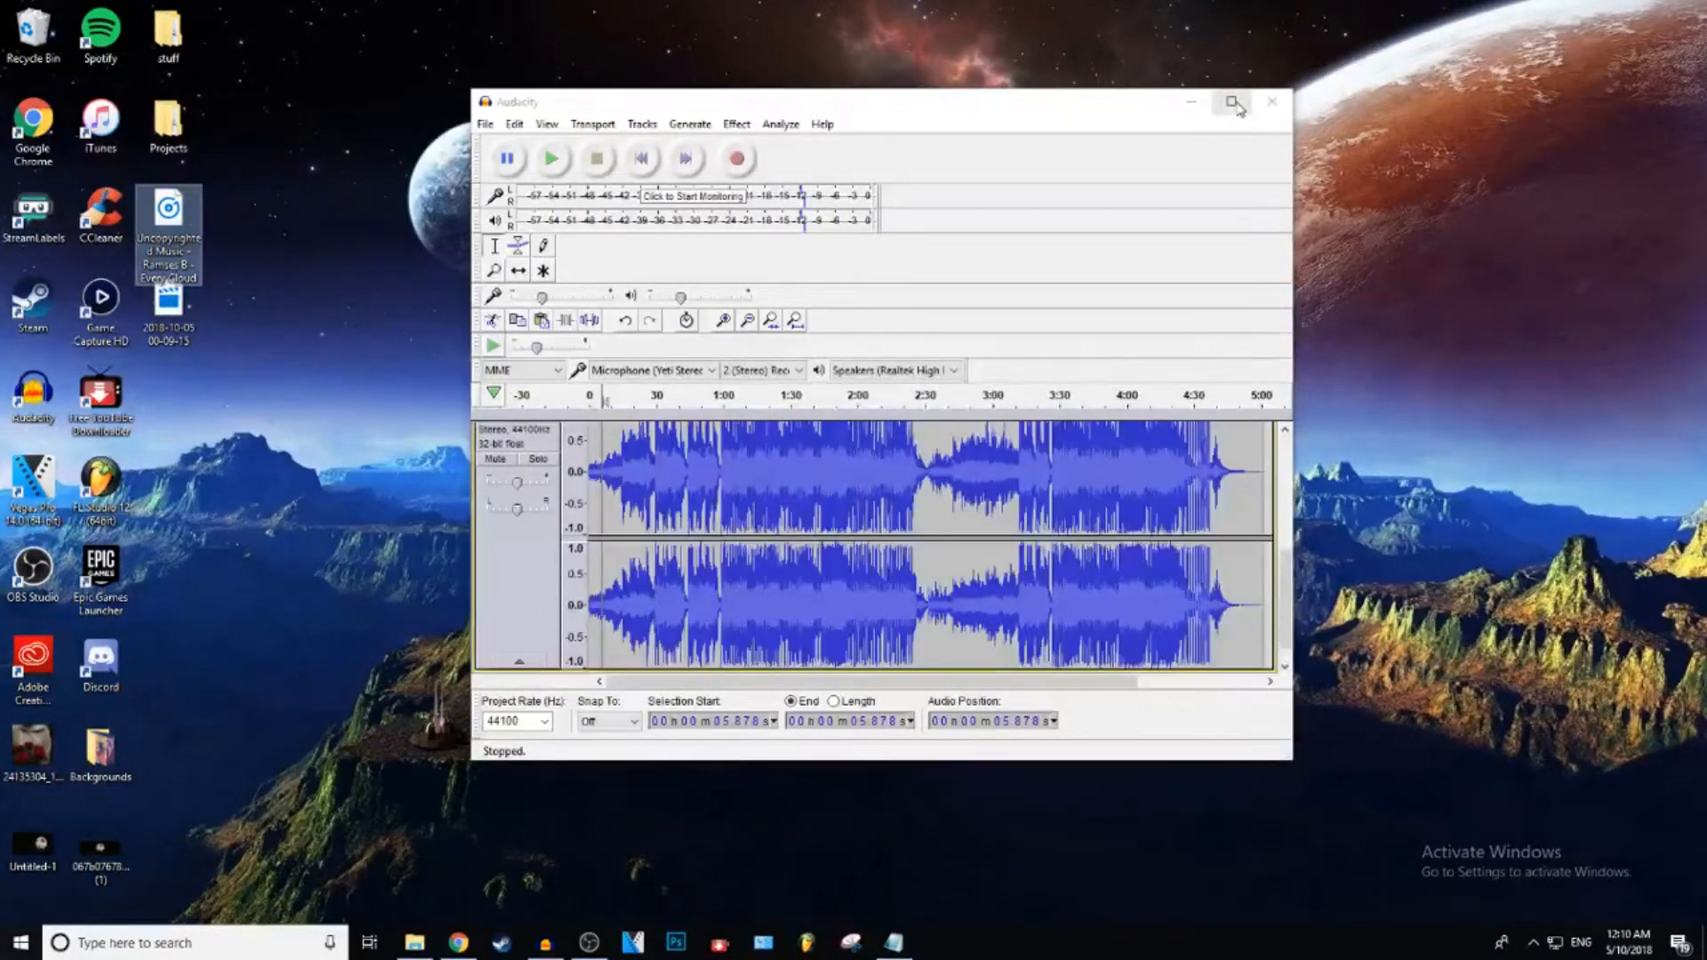
{"action": "left_click", "coordinate": [1234, 101]}
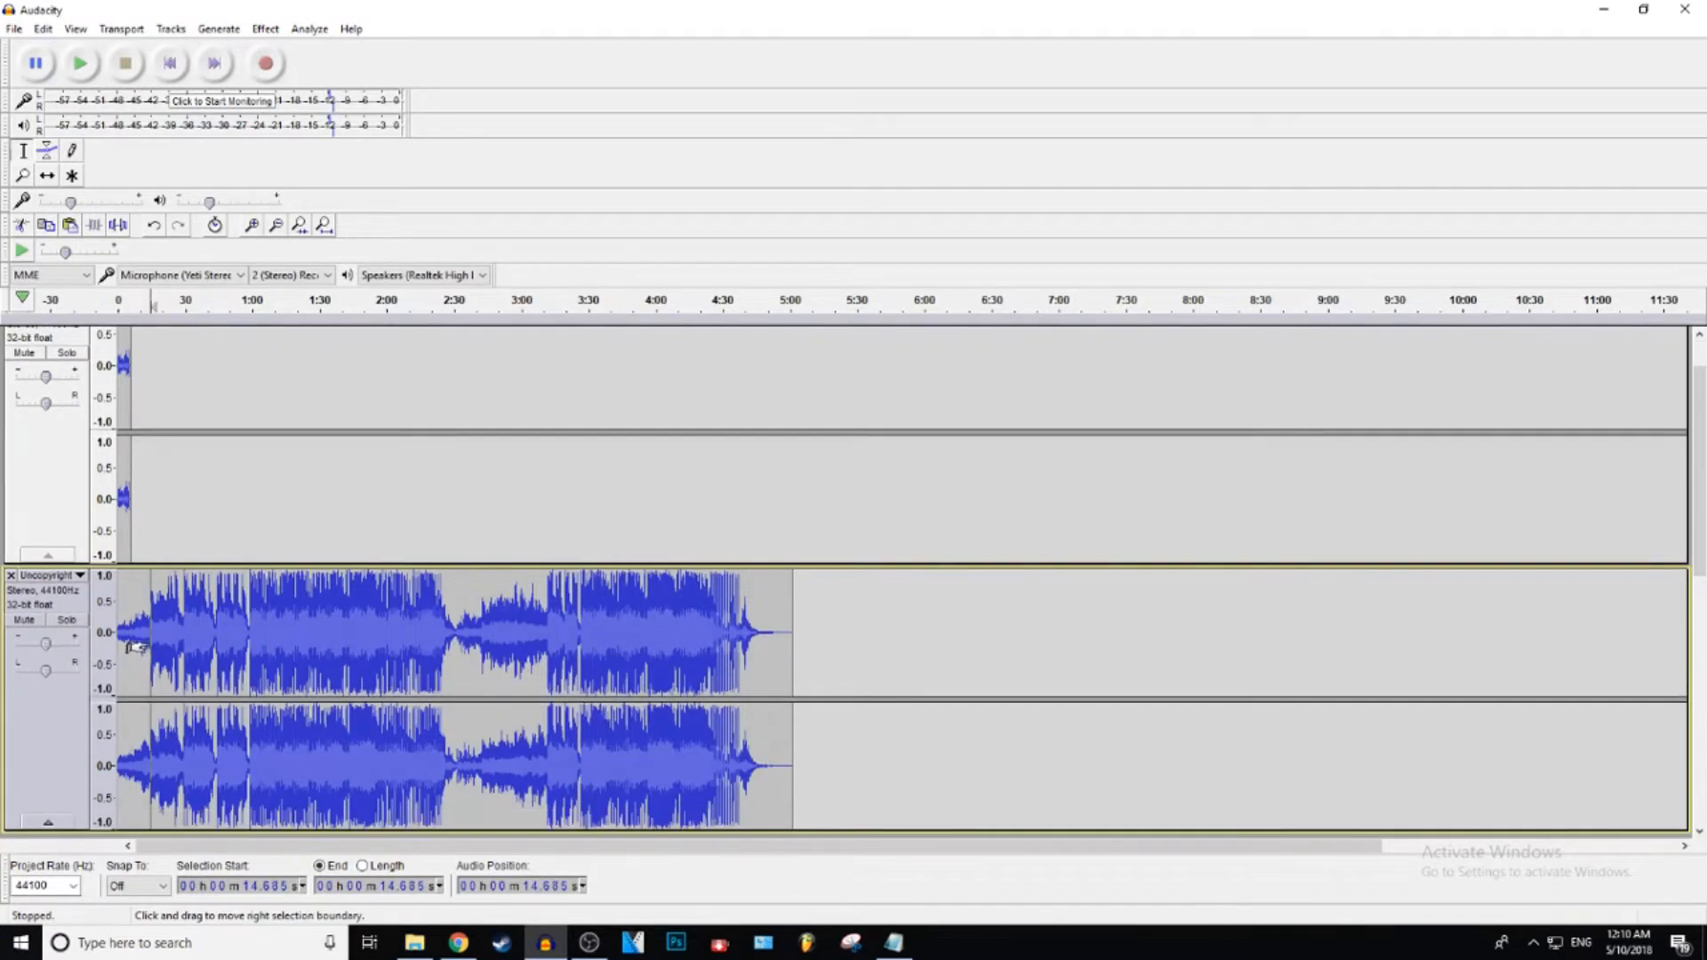
{"action": "mouse_move", "coordinate": [162, 614]}
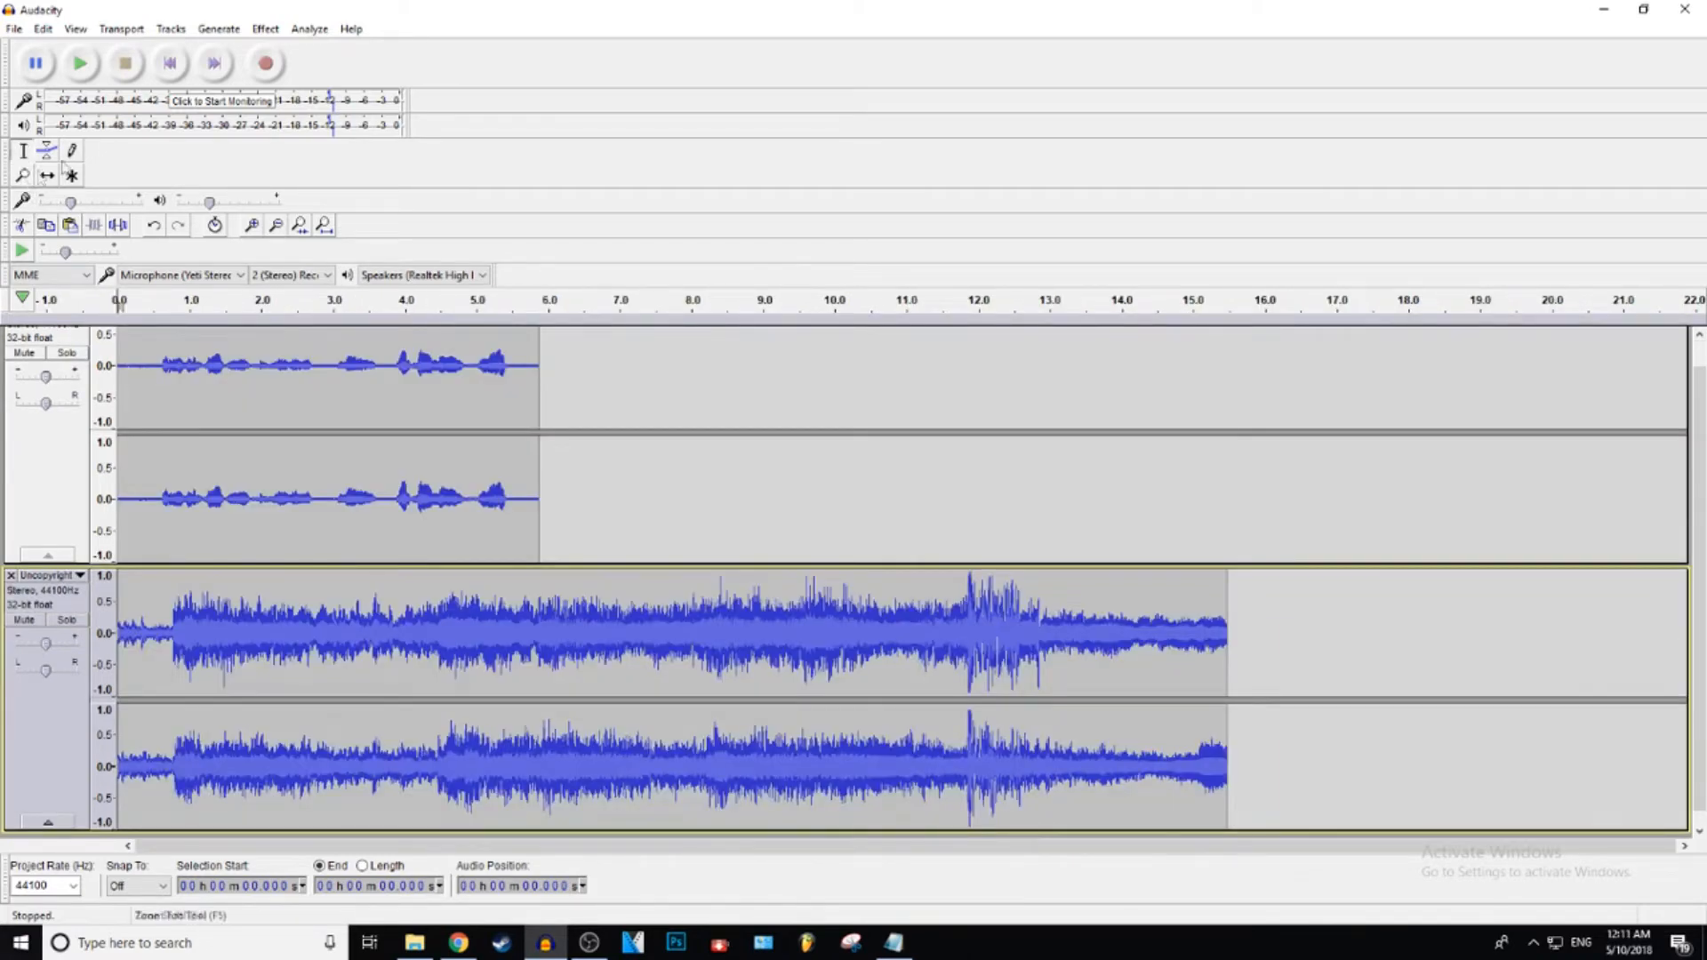
{"action": "mouse_move", "coordinate": [1534, 588]}
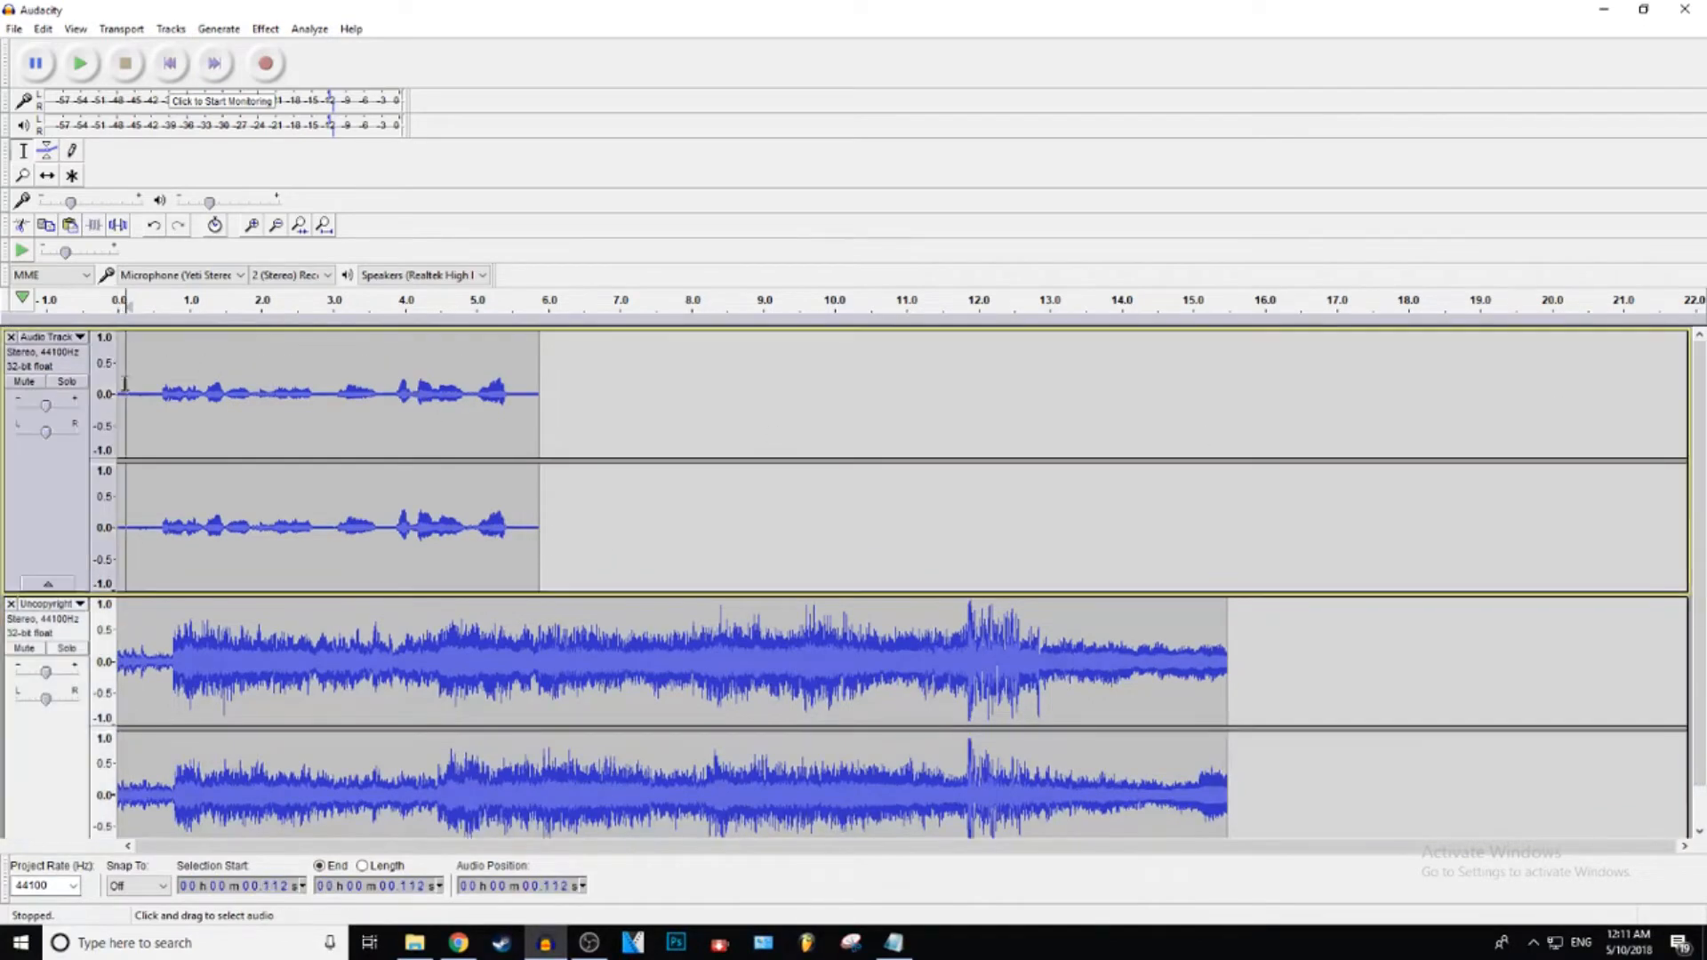
Audition the voice and music together twice to judge the balance
{"action": "left_click", "coordinate": [80, 64]}
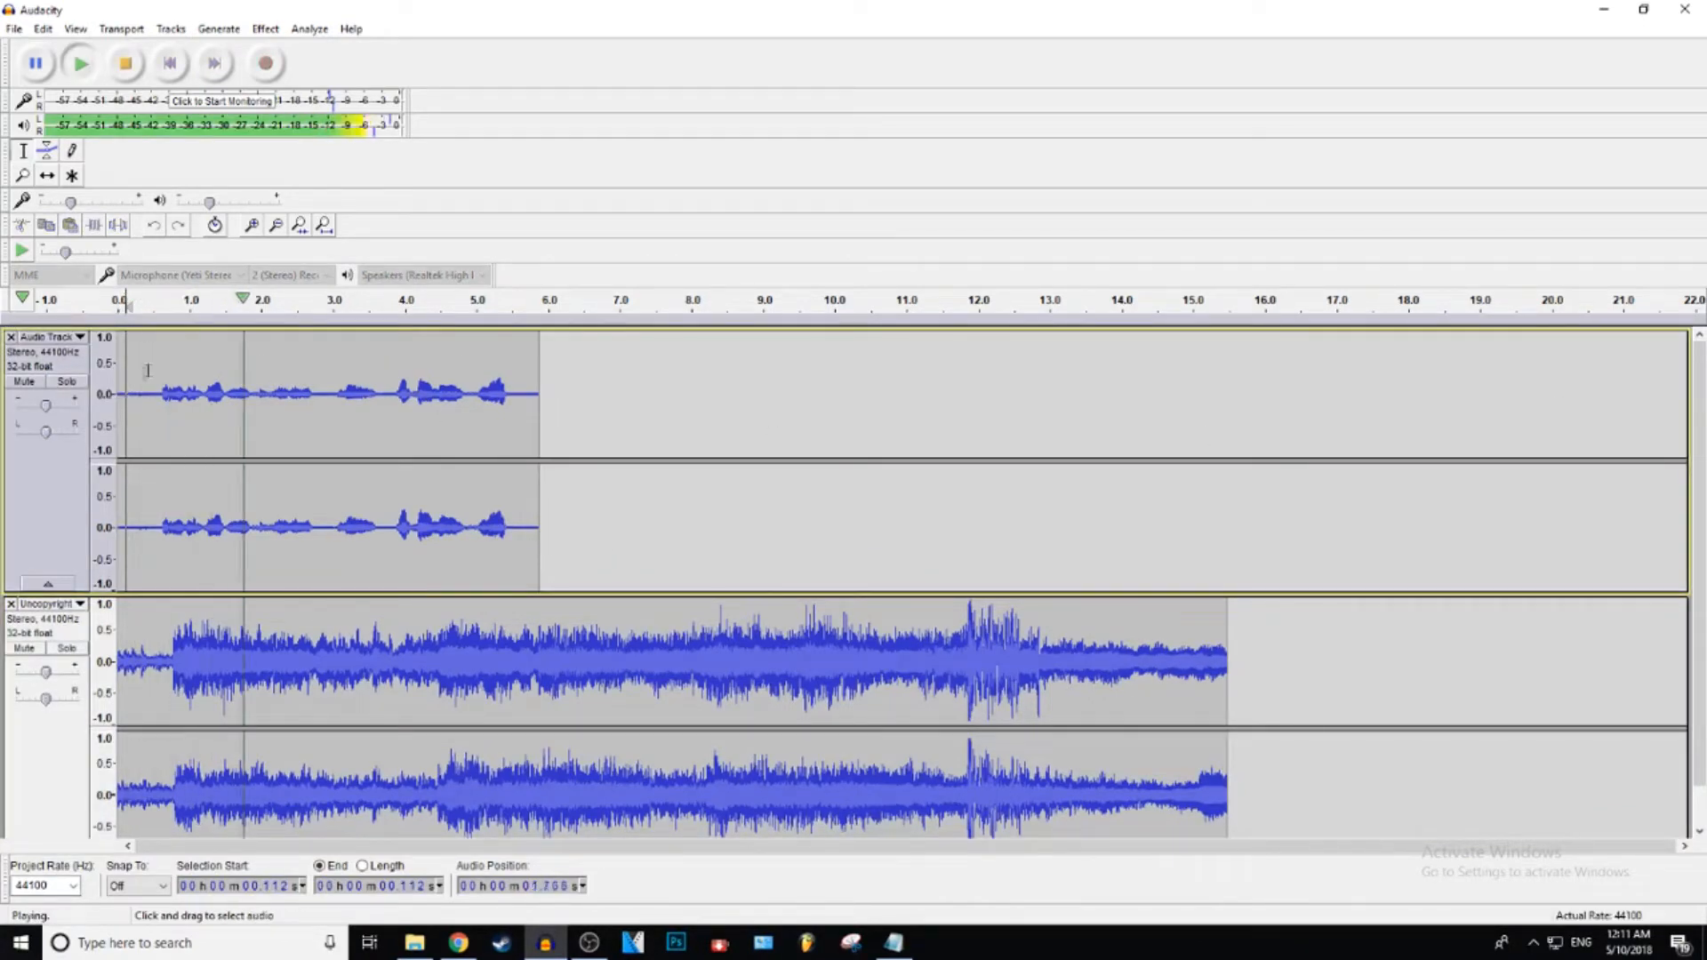
{"action": "left_click", "coordinate": [123, 64]}
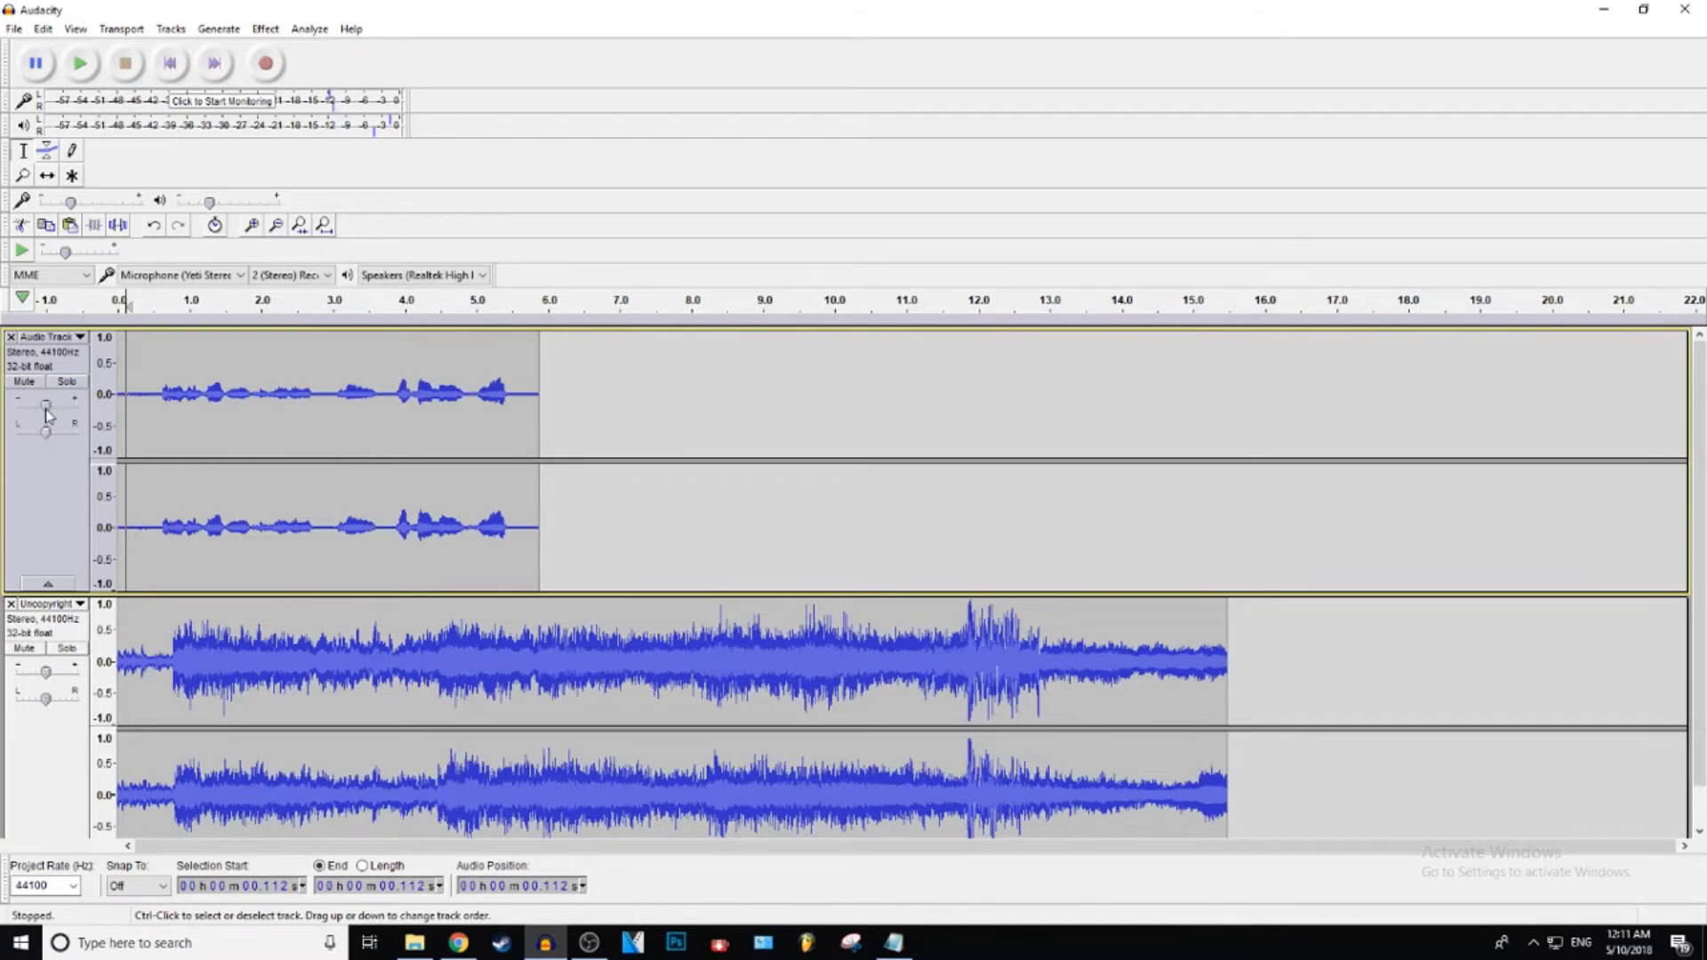
{"action": "left_click", "coordinate": [80, 64]}
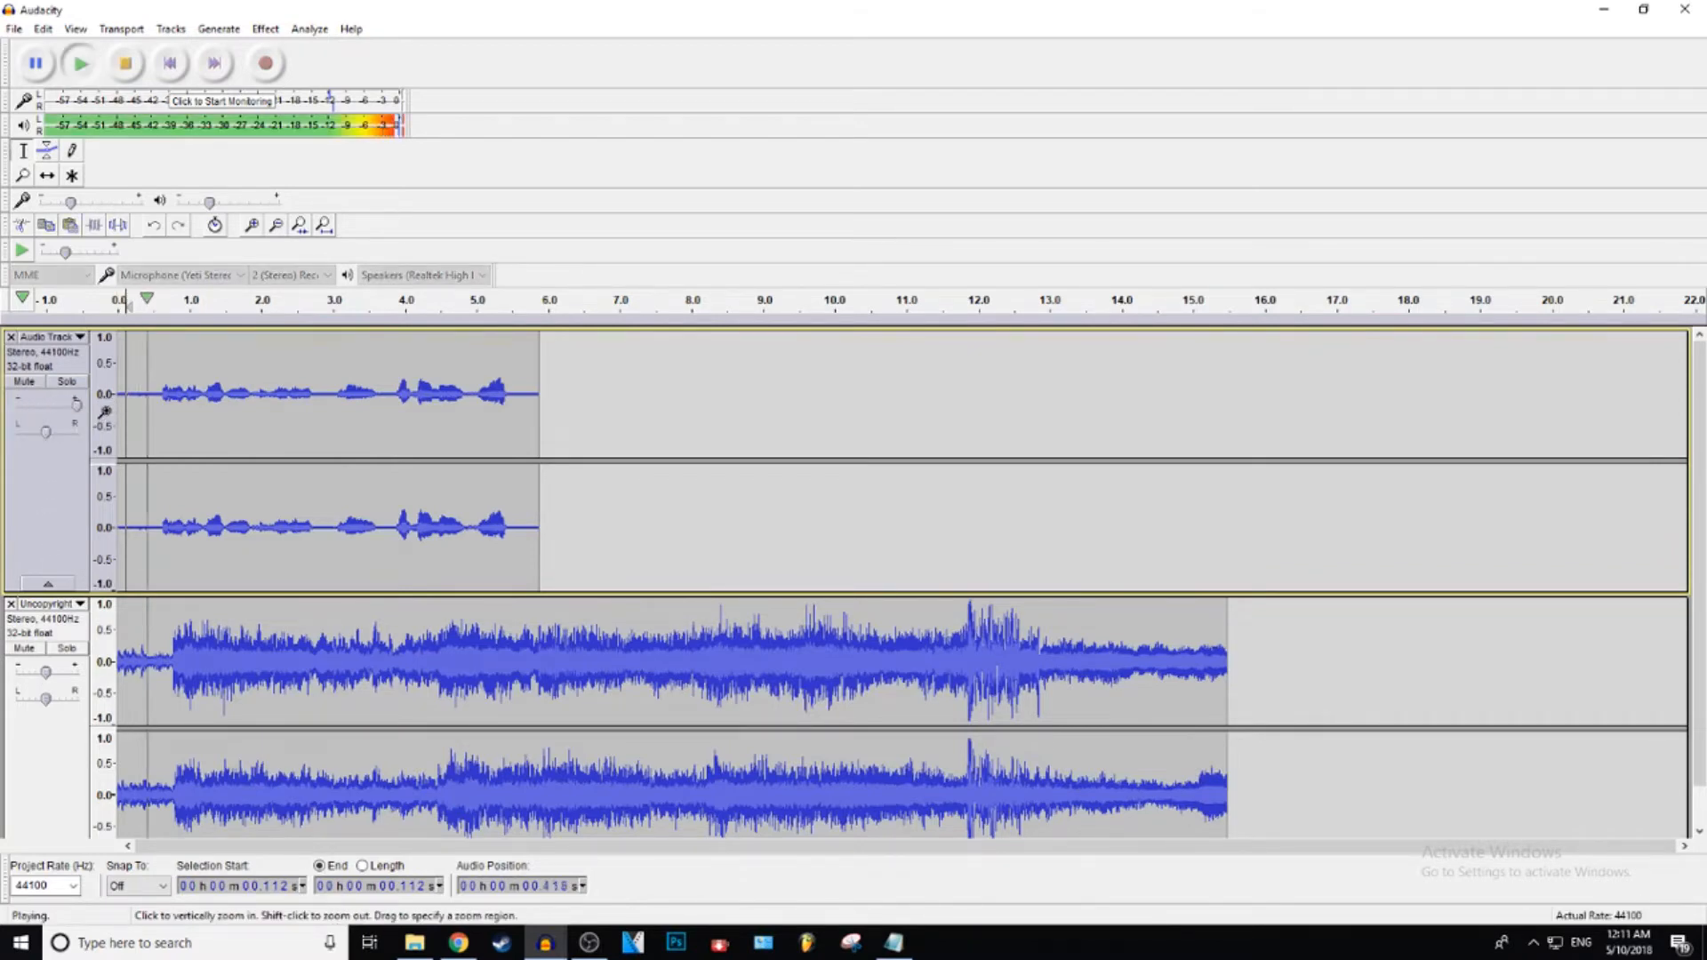
{"action": "left_click", "coordinate": [125, 64]}
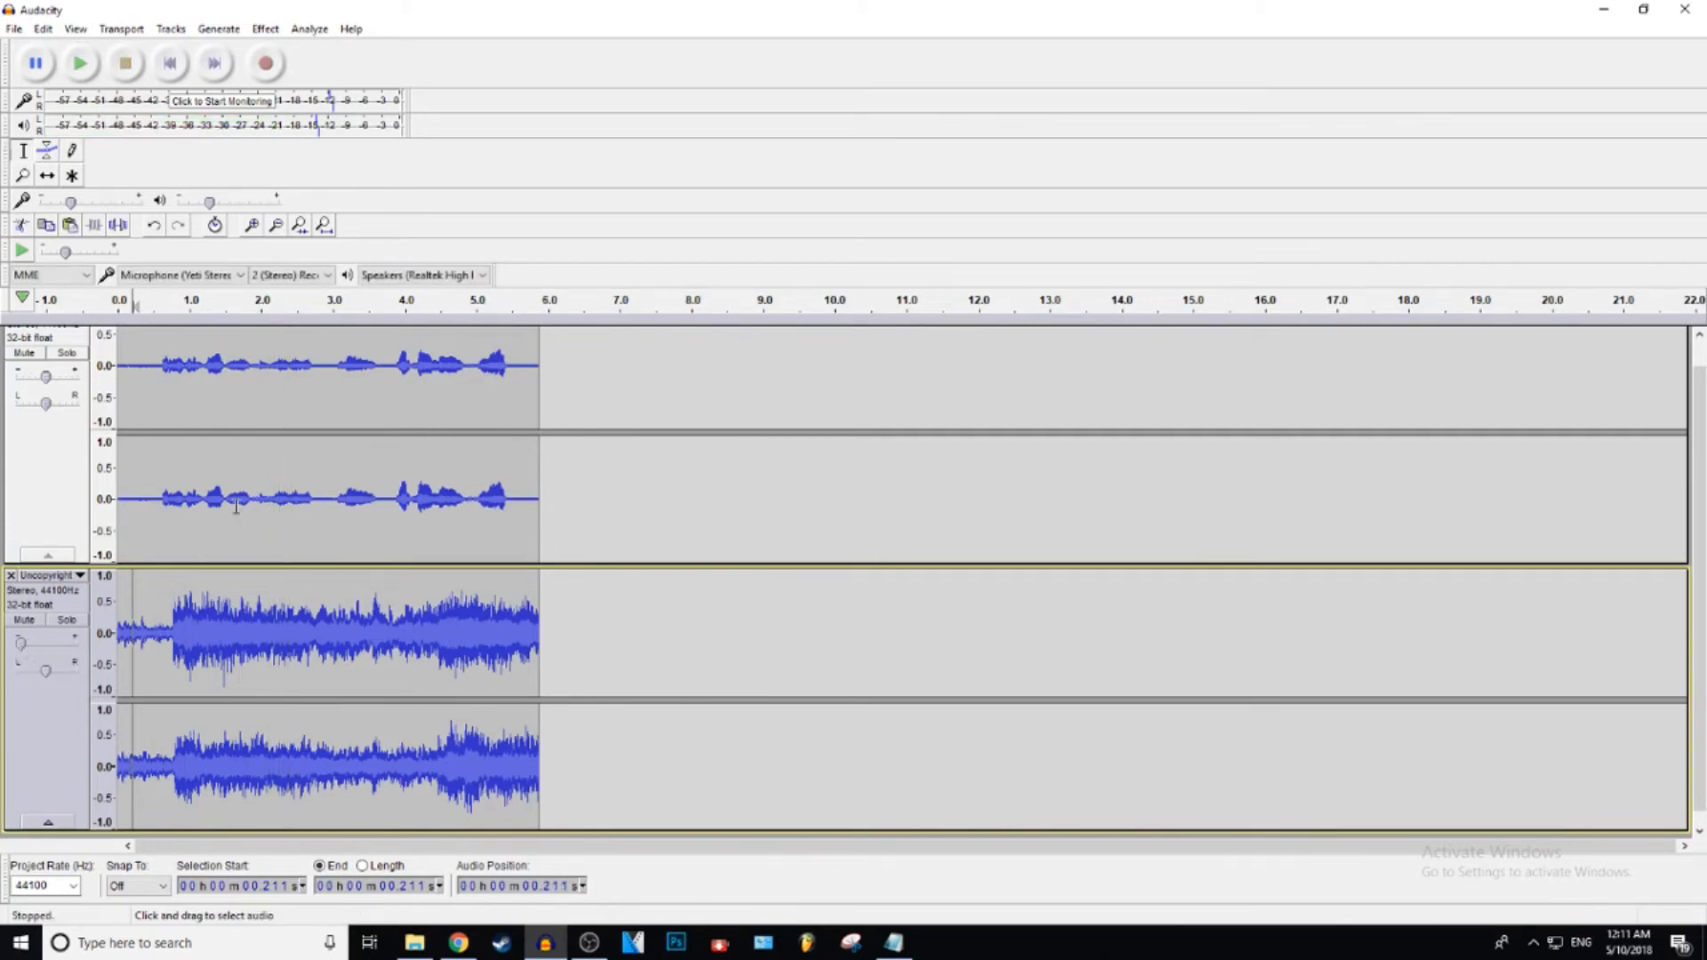
Play the trimmed, quieter mix to check it and stop
{"action": "left_click", "coordinate": [80, 64]}
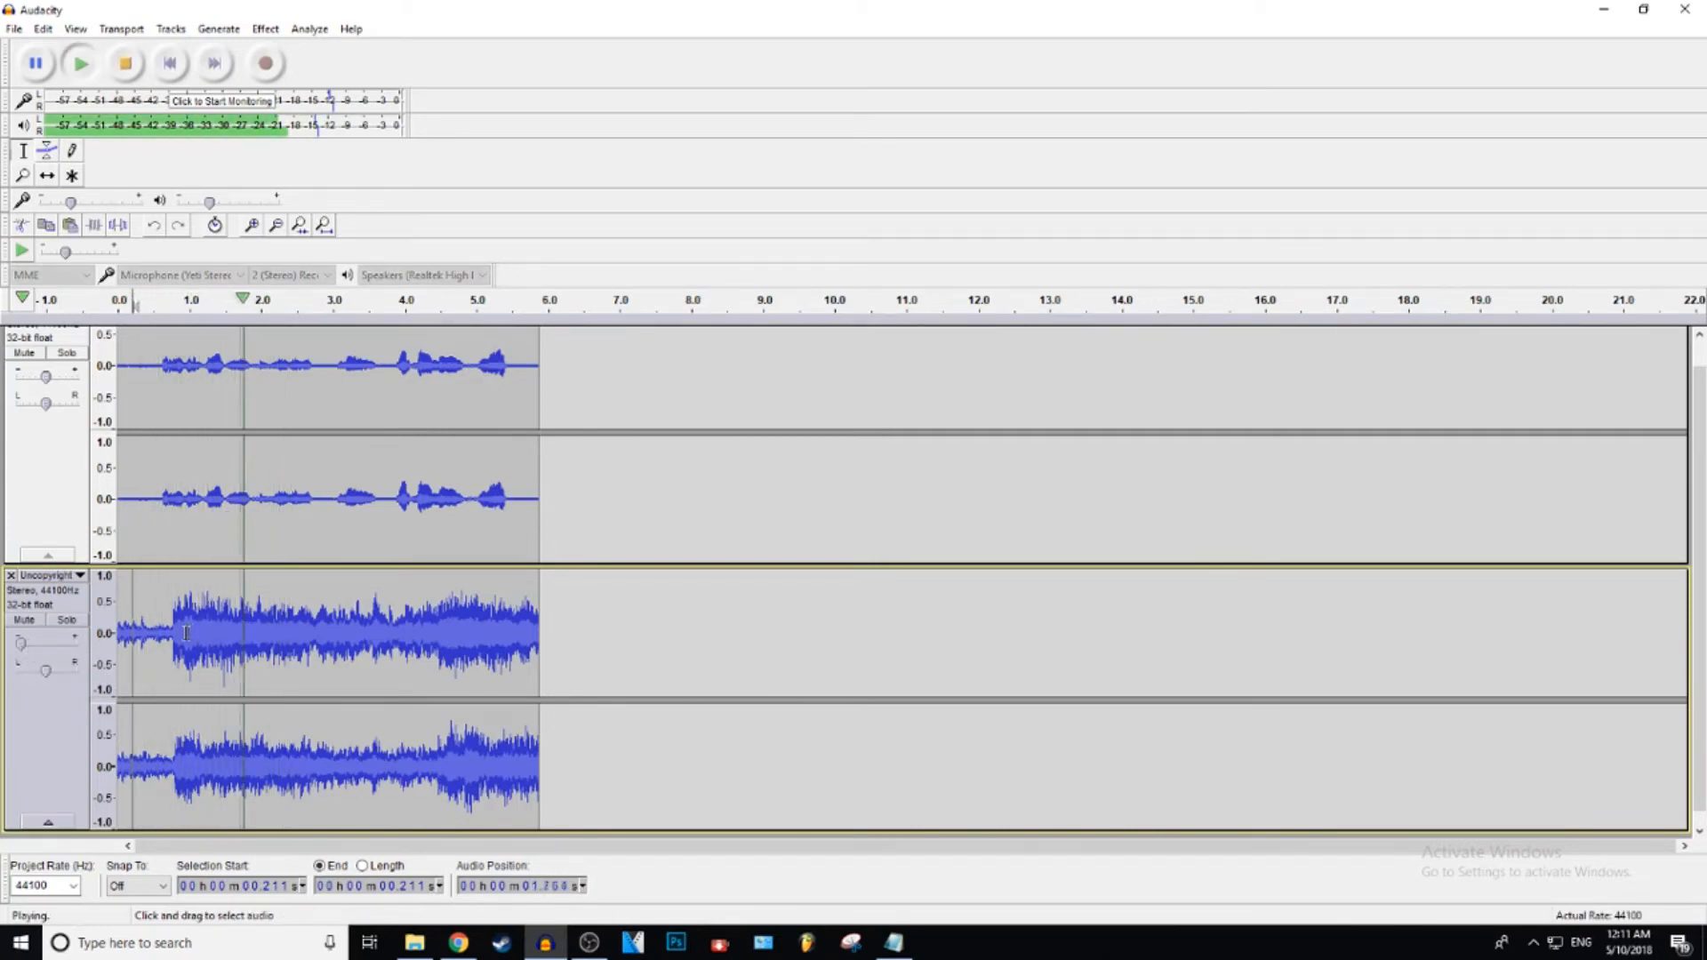
{"action": "mouse_move", "coordinate": [46, 377]}
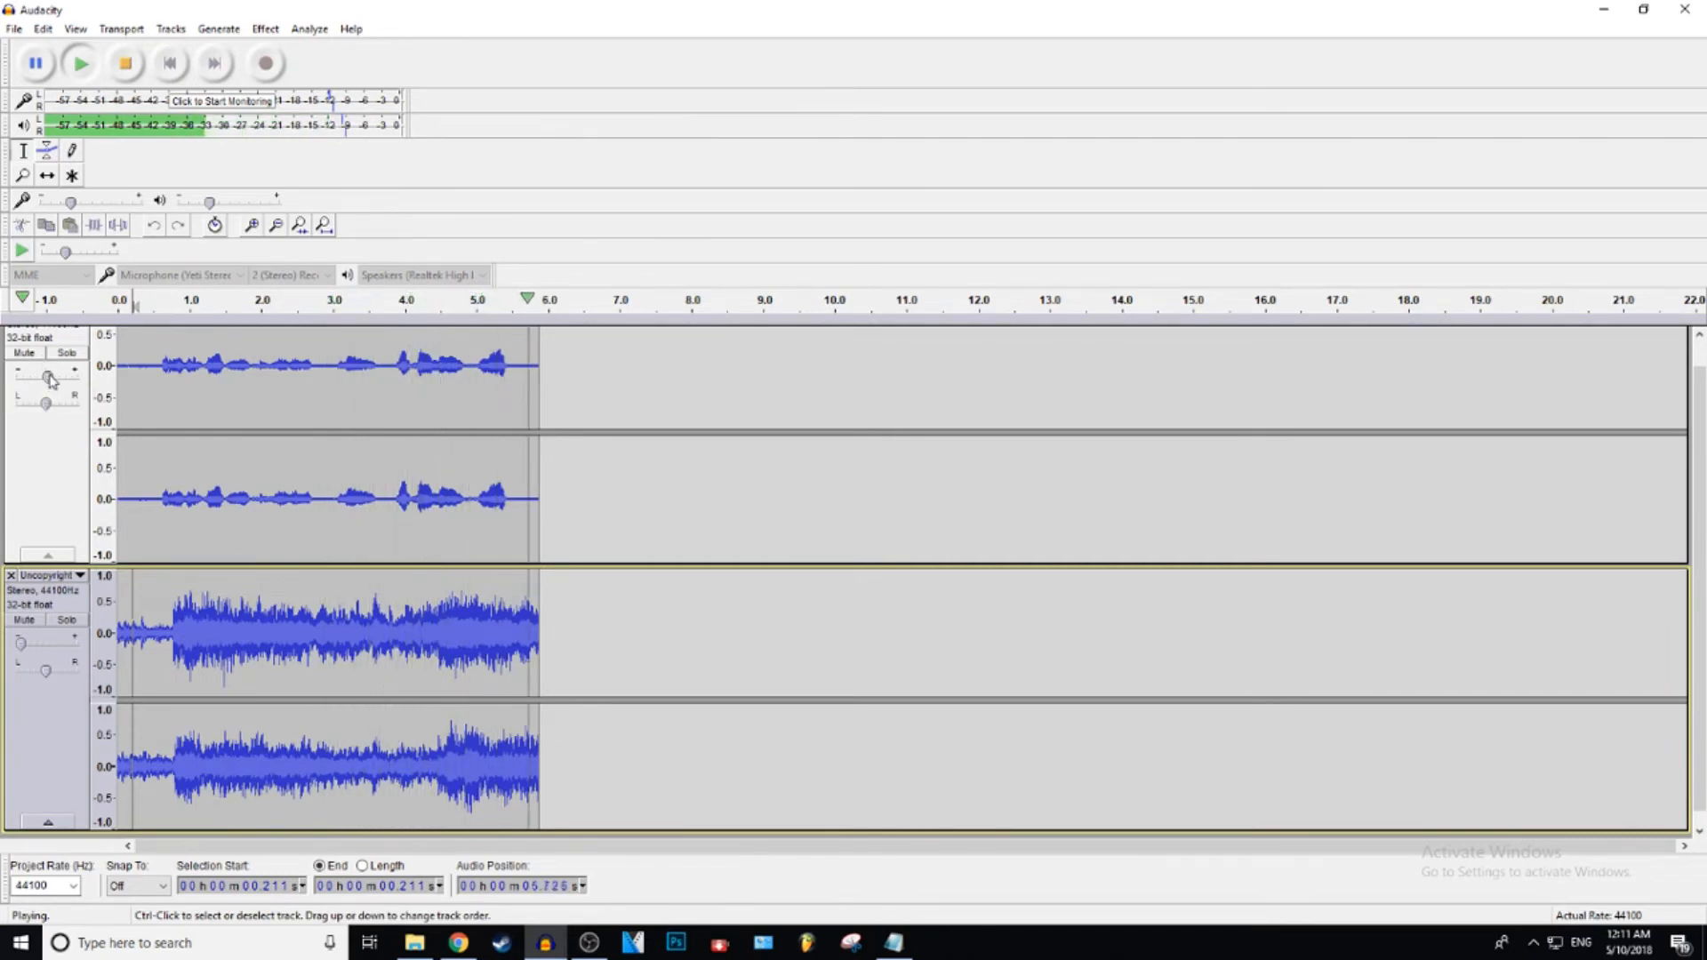
{"action": "left_click", "coordinate": [125, 64]}
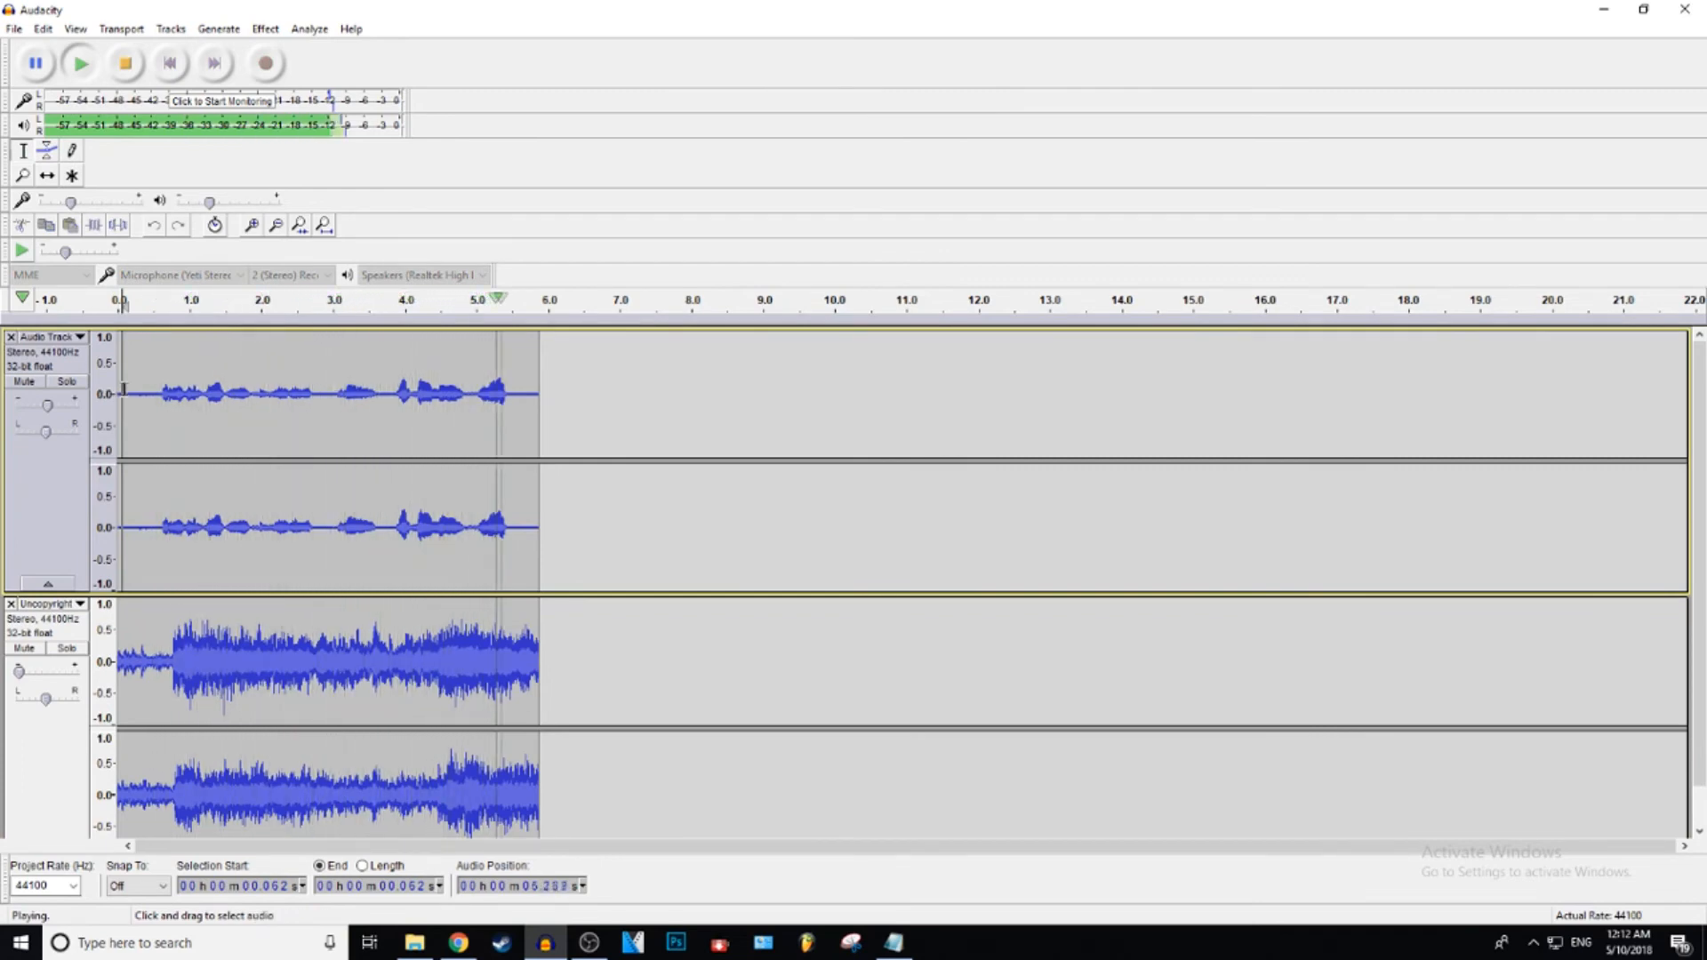
{"action": "left_click", "coordinate": [122, 64]}
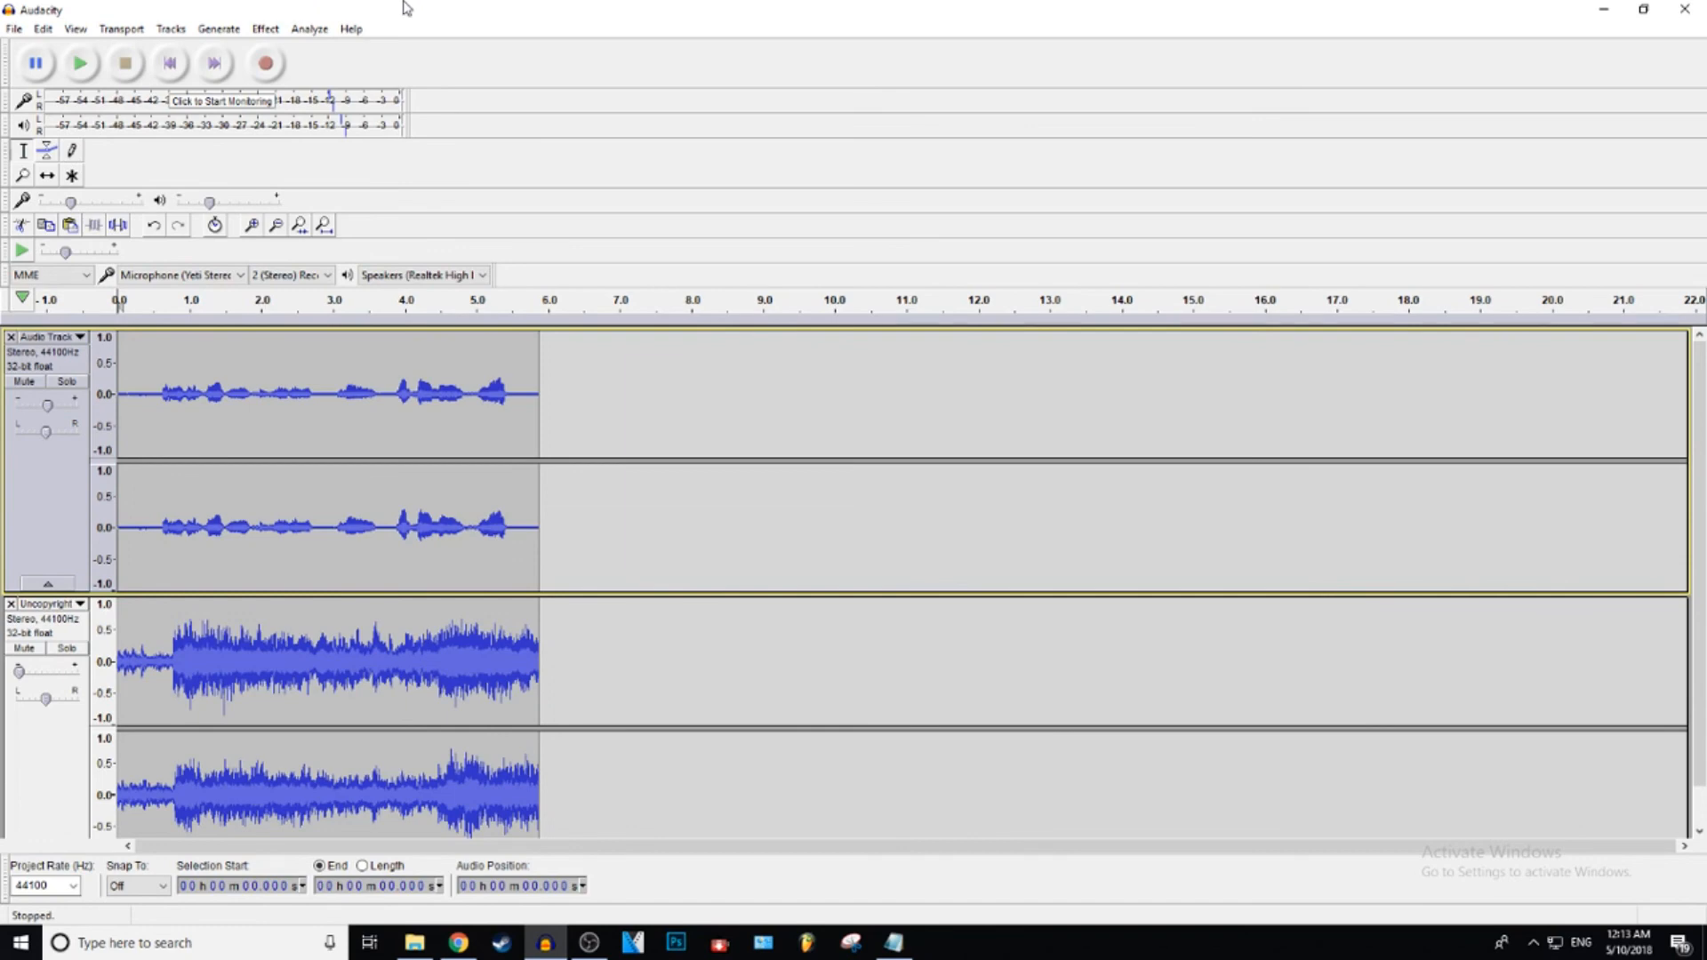
{"action": "mouse_move", "coordinate": [386, 57]}
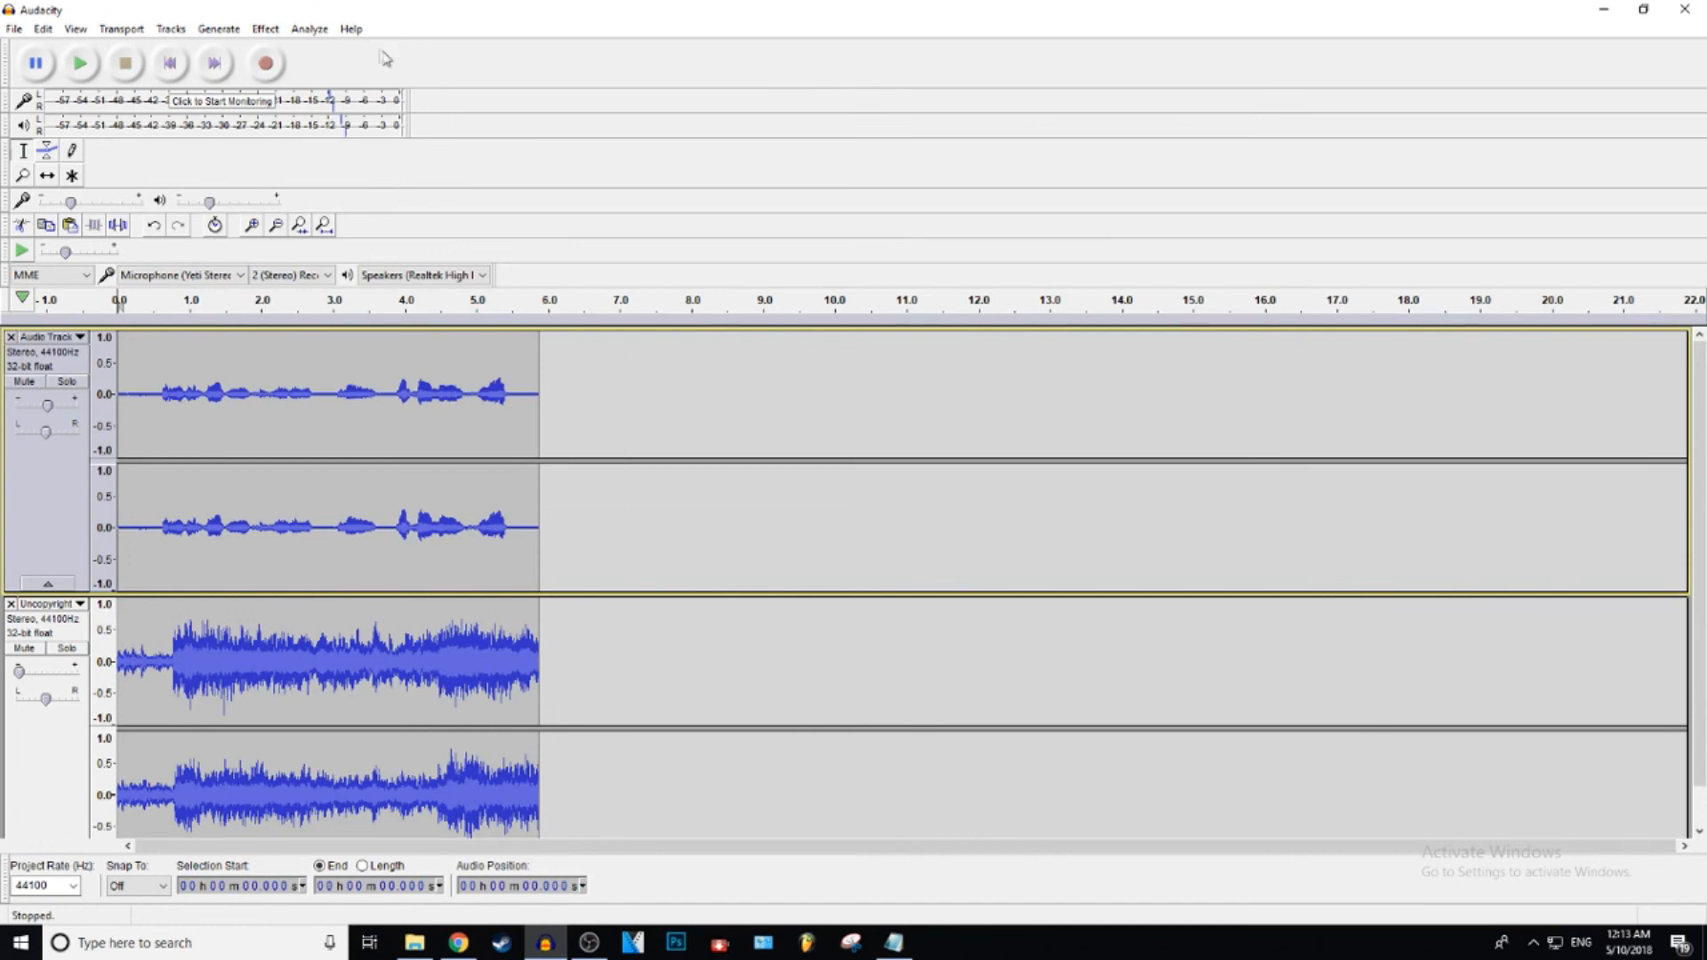
{"action": "mouse_move", "coordinate": [562, 7]}
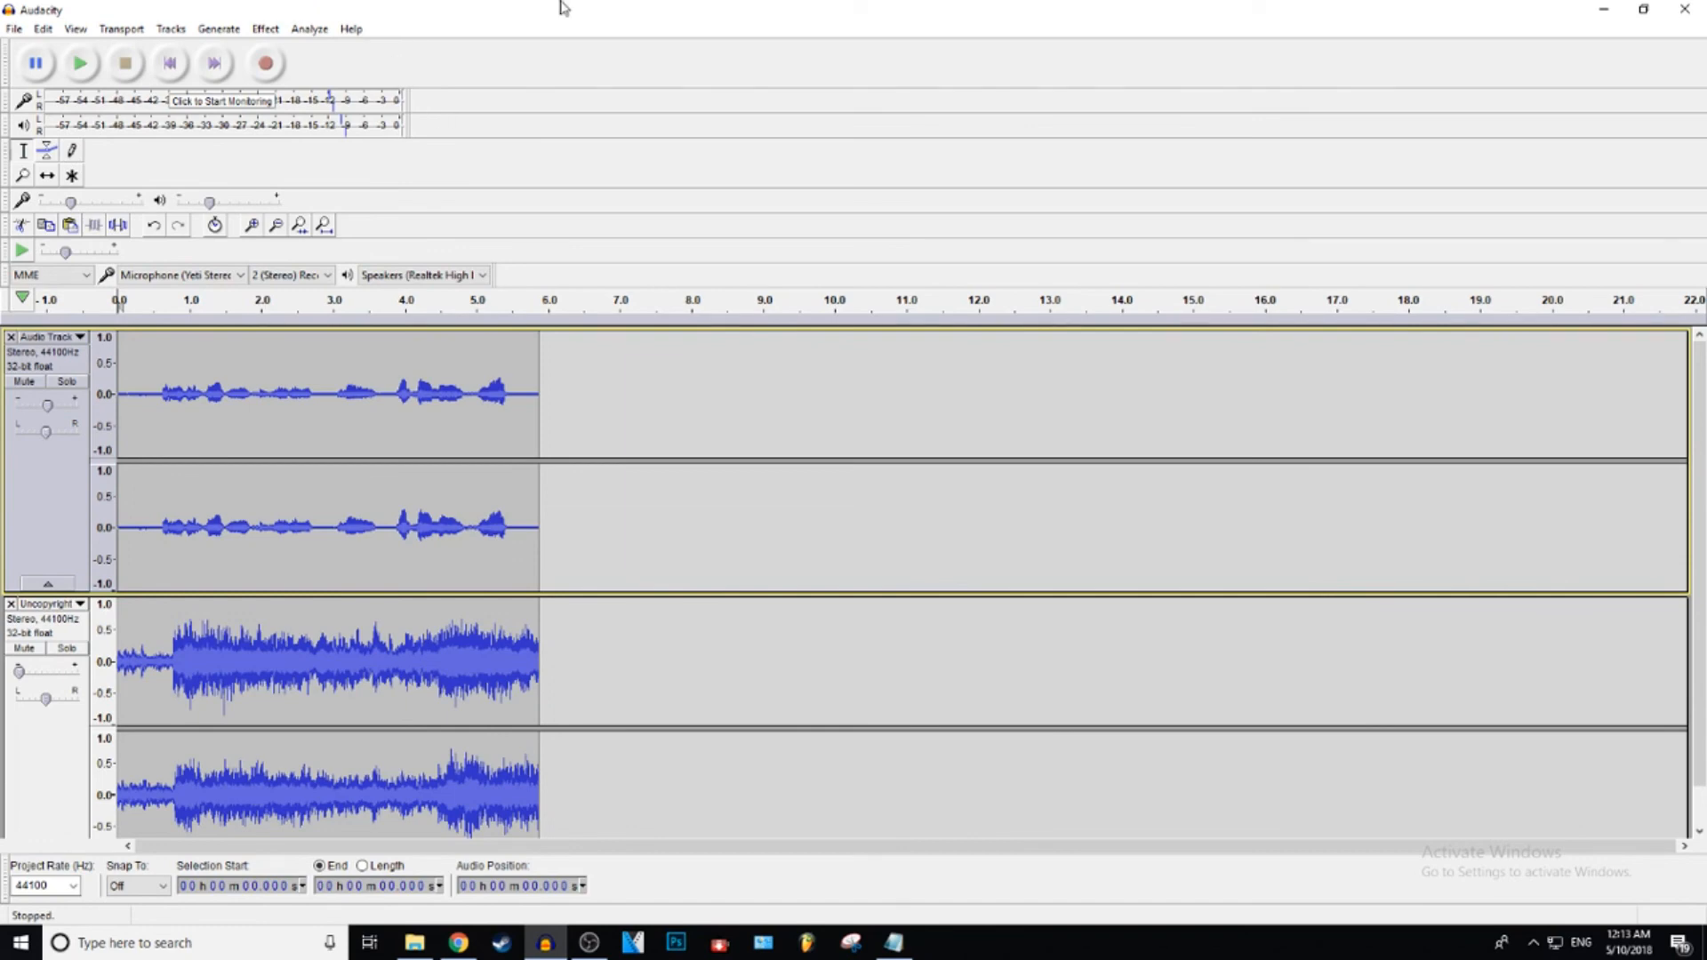